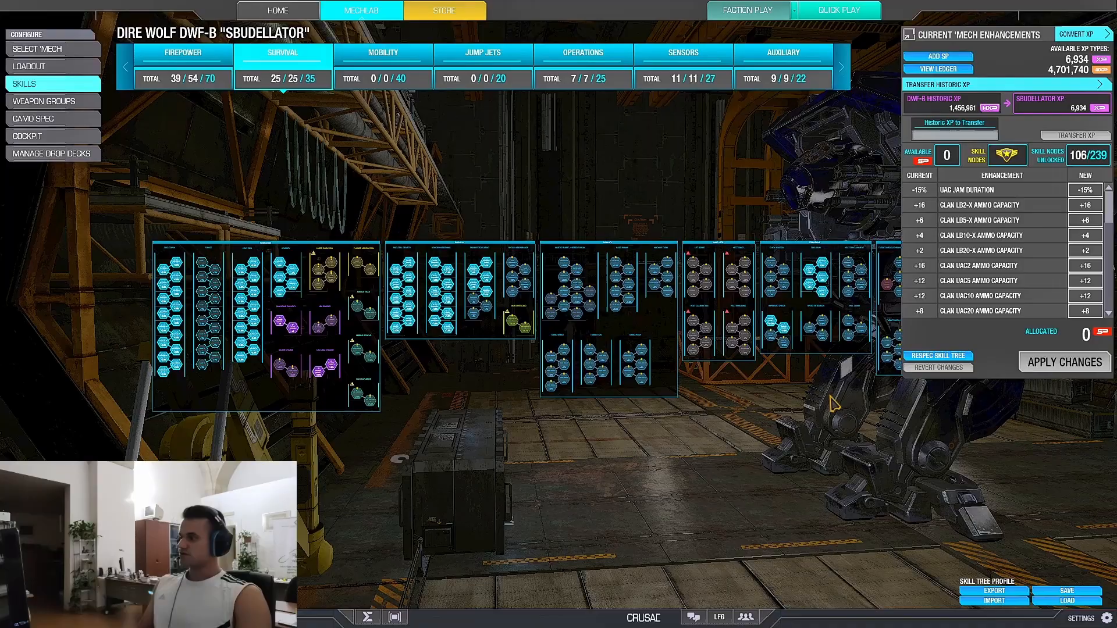
Show the Dire Wolf DWF-B's Mobility skill tree, with no nodes unlocked
{"action": "left_click", "coordinate": [383, 52]}
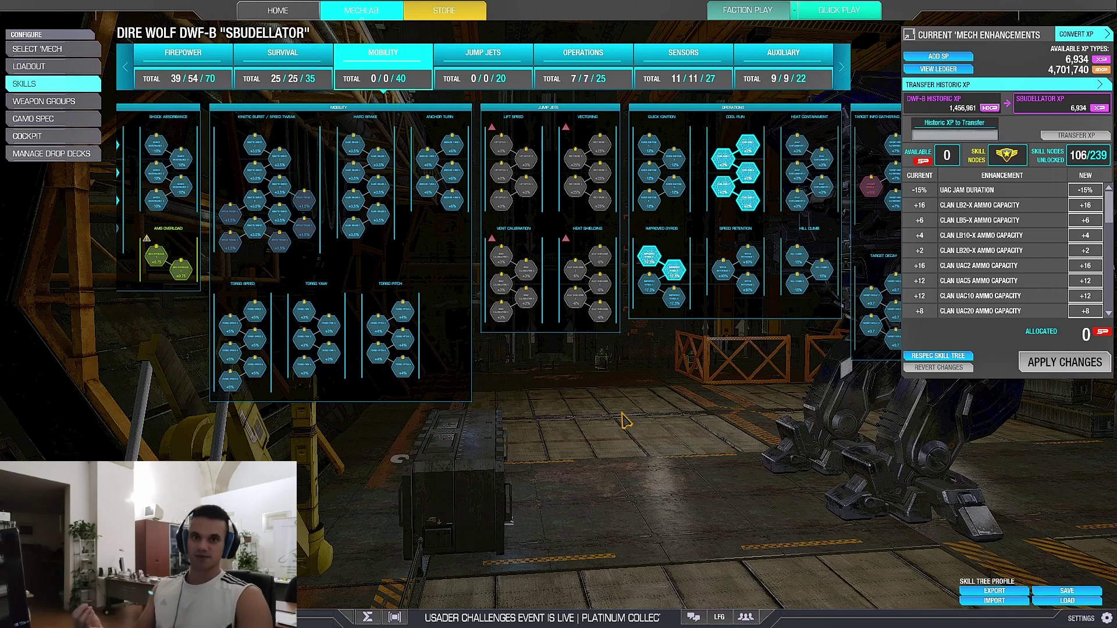
{"action": "mouse_move", "coordinate": [692, 385]}
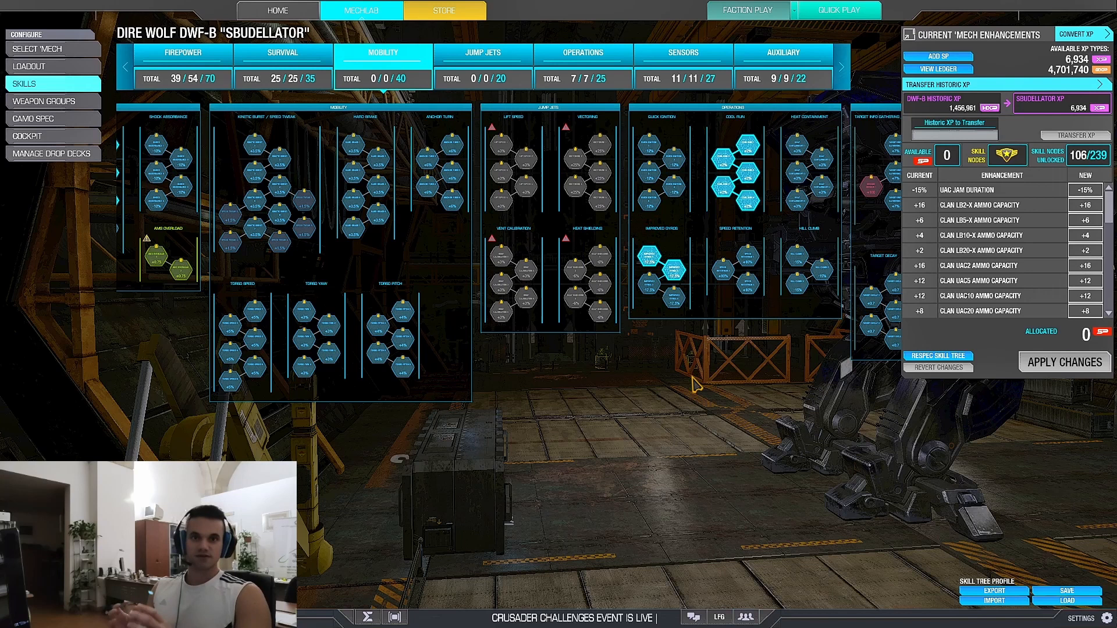
Show the Sensors skill tree, with 11 of 27 nodes unlocked
{"action": "left_click", "coordinate": [682, 52]}
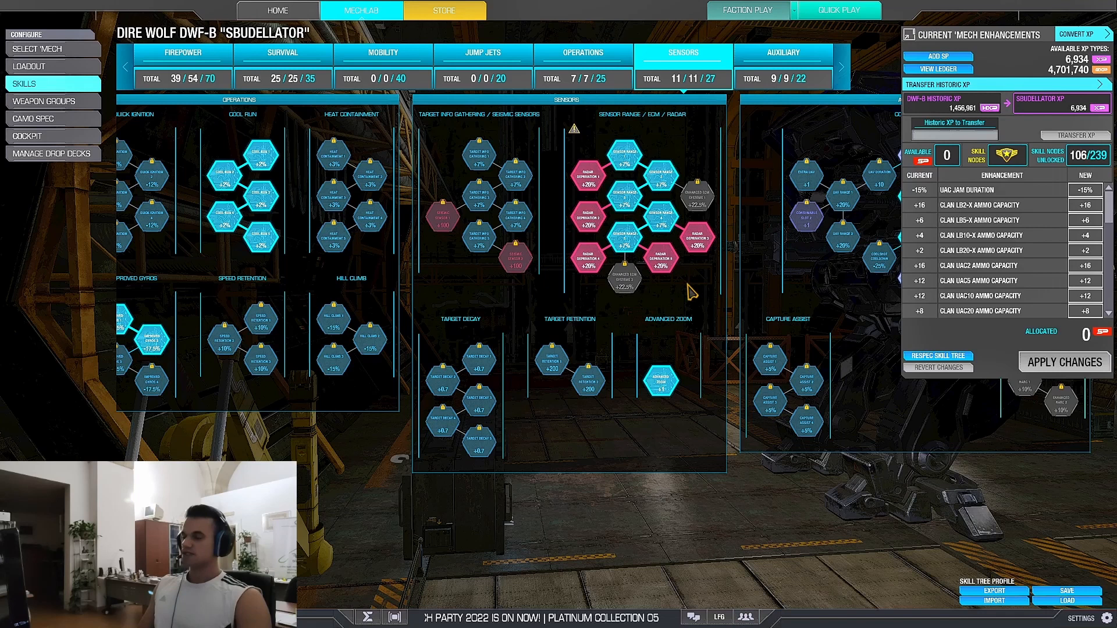
{"action": "mouse_move", "coordinate": [658, 246]}
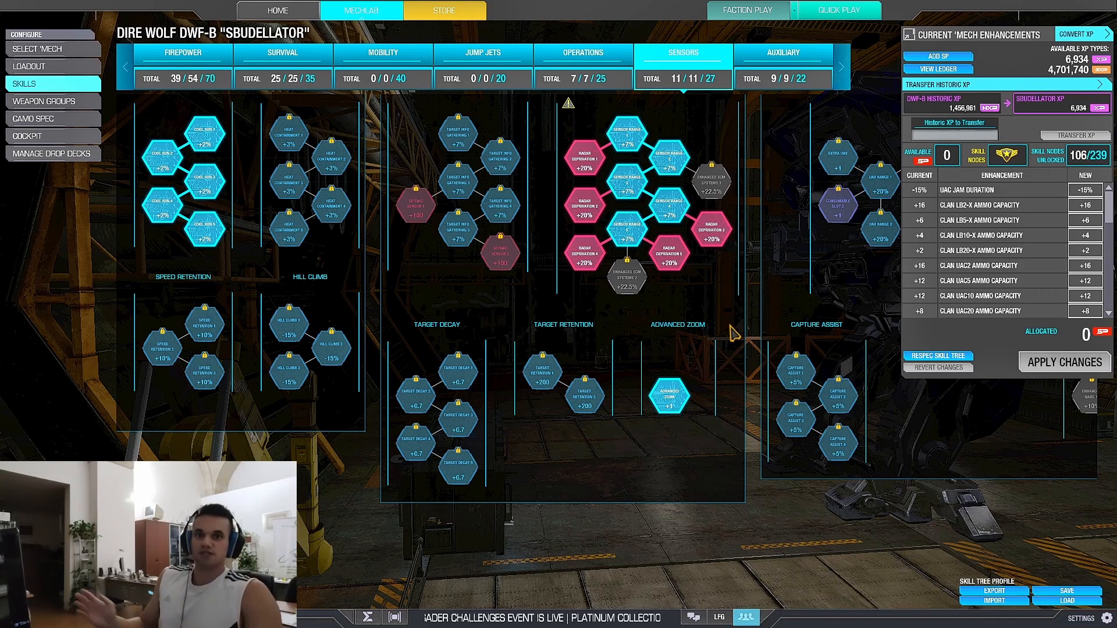
{"action": "mouse_move", "coordinate": [583, 158]}
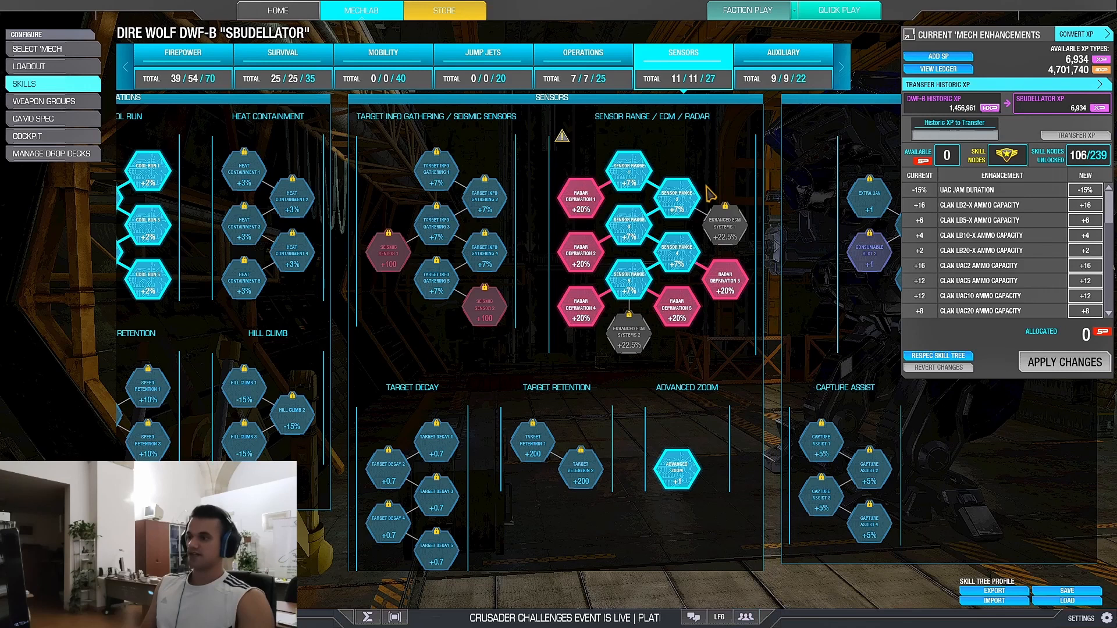
{"action": "mouse_move", "coordinate": [699, 360]}
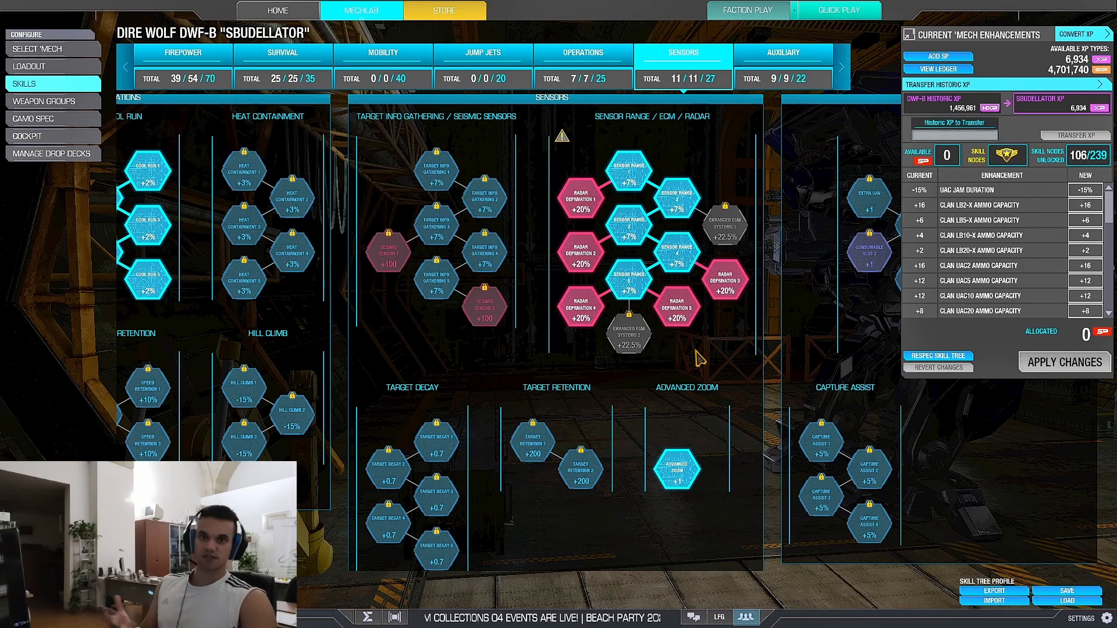
{"action": "mouse_move", "coordinate": [748, 371]}
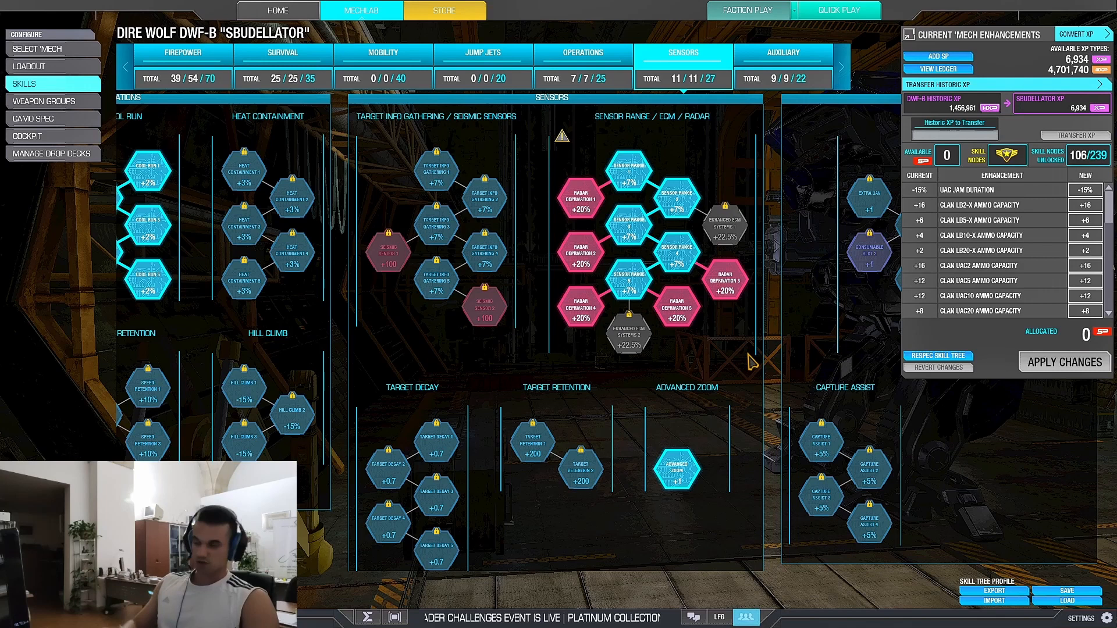
{"action": "mouse_move", "coordinate": [725, 360]}
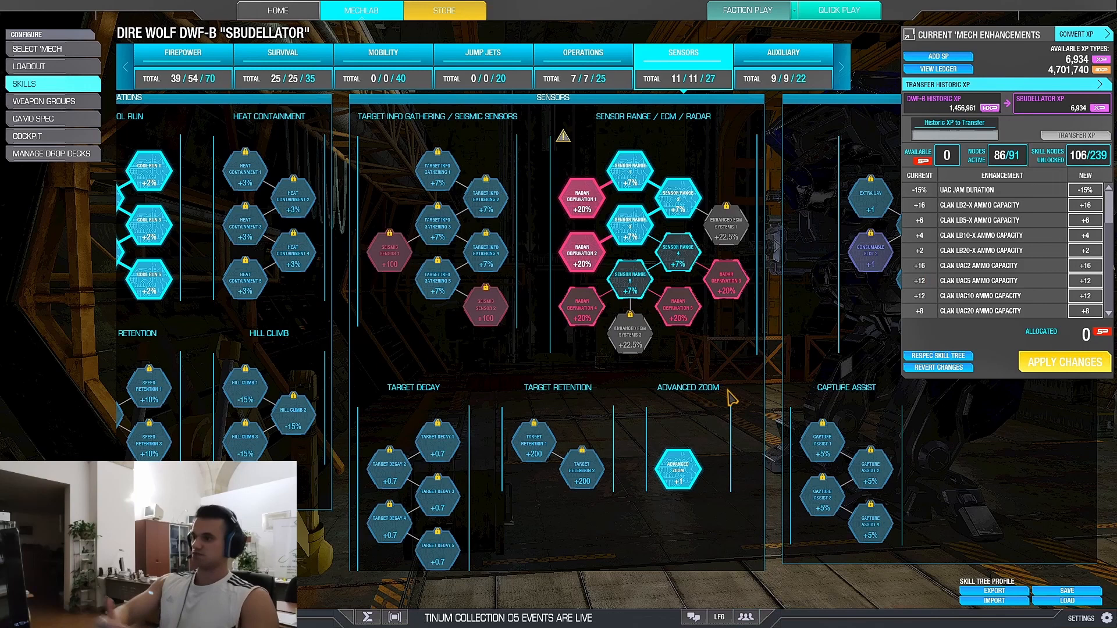
{"action": "left_click", "coordinate": [725, 280]}
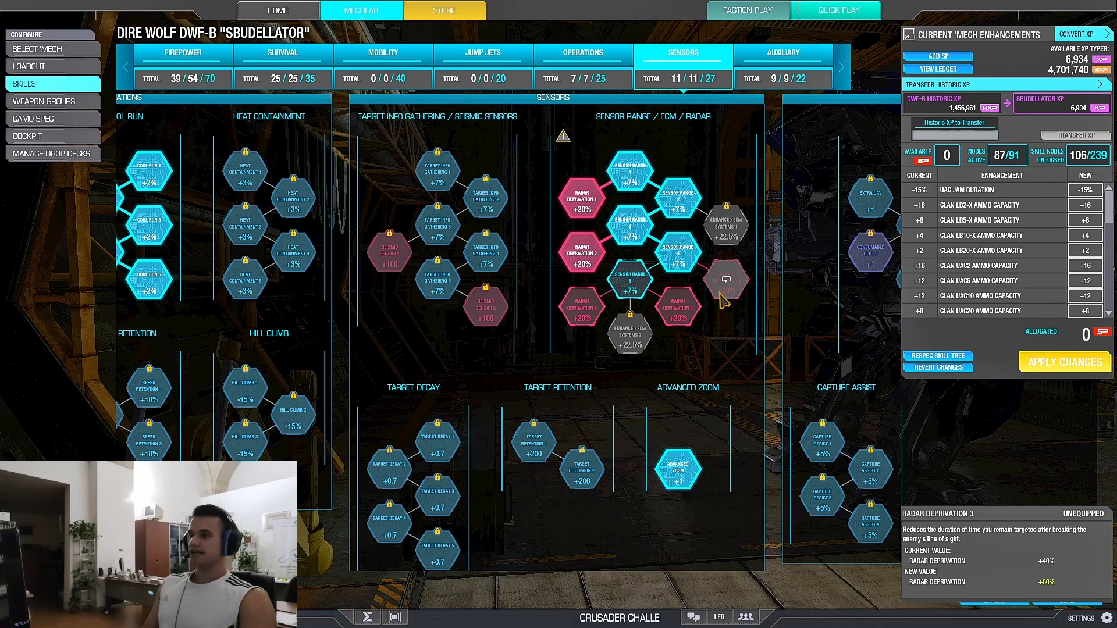
{"action": "left_click", "coordinate": [725, 279]}
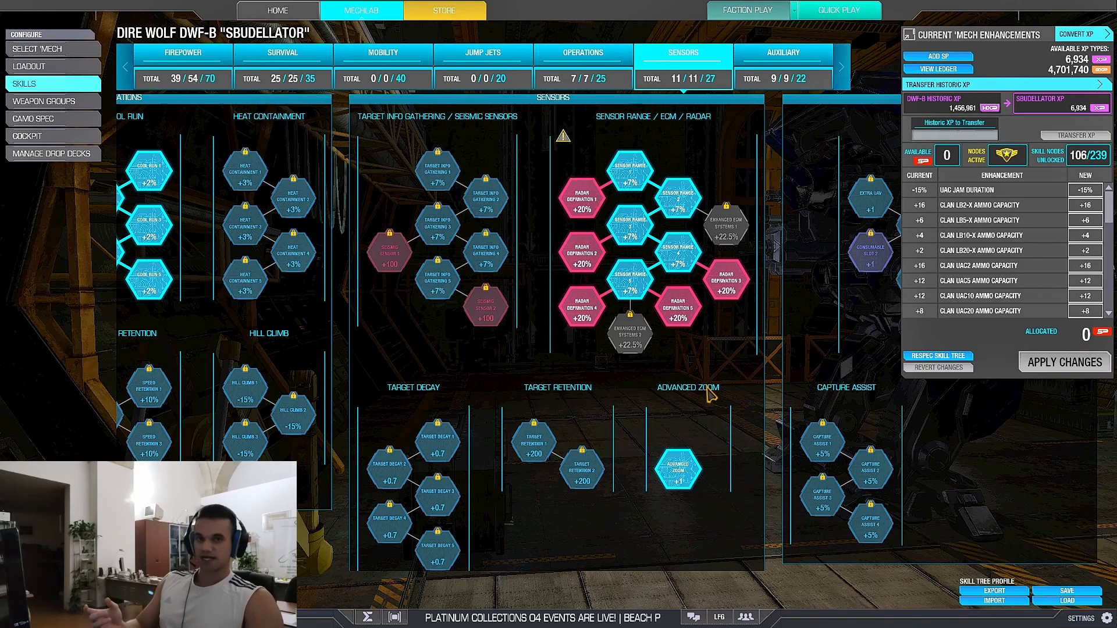
{"action": "mouse_move", "coordinate": [481, 431]}
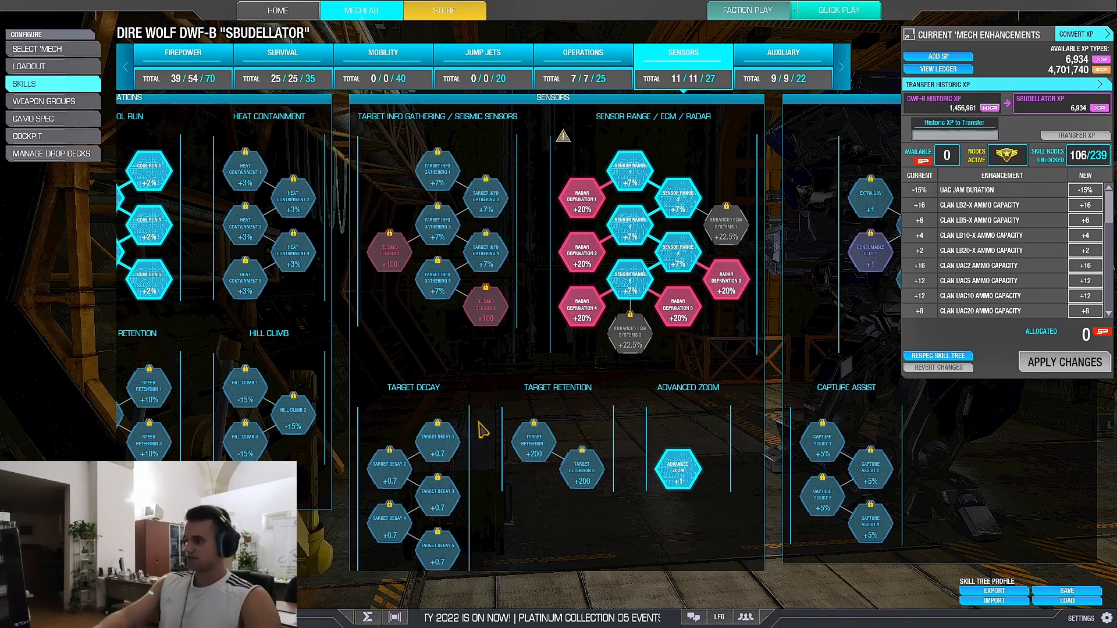
{"action": "mouse_move", "coordinate": [563, 392]}
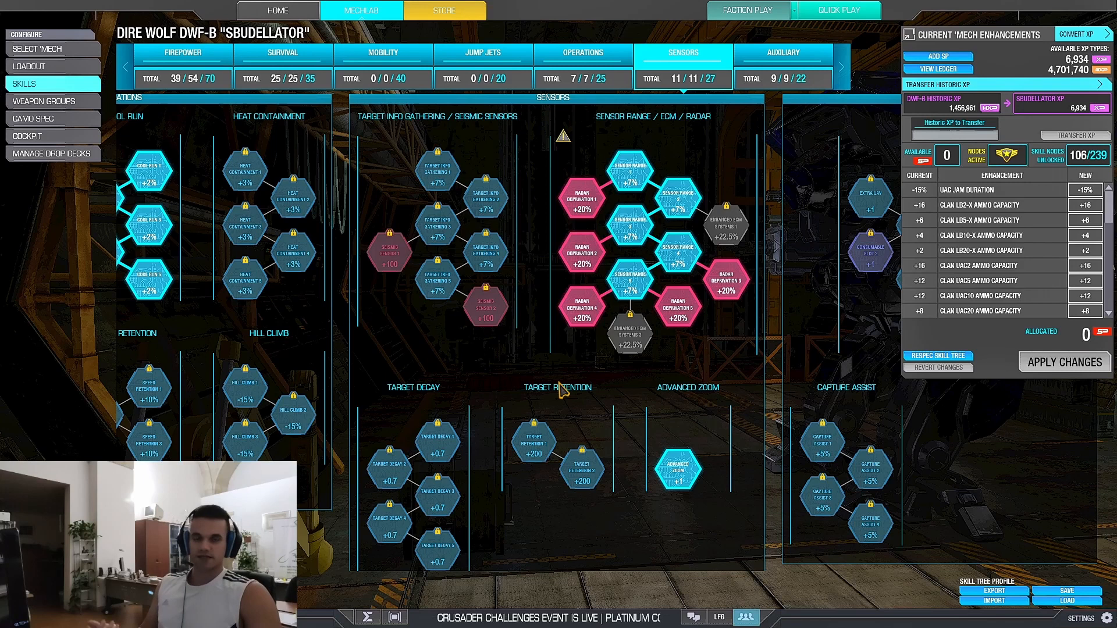
{"action": "mouse_move", "coordinate": [575, 288]}
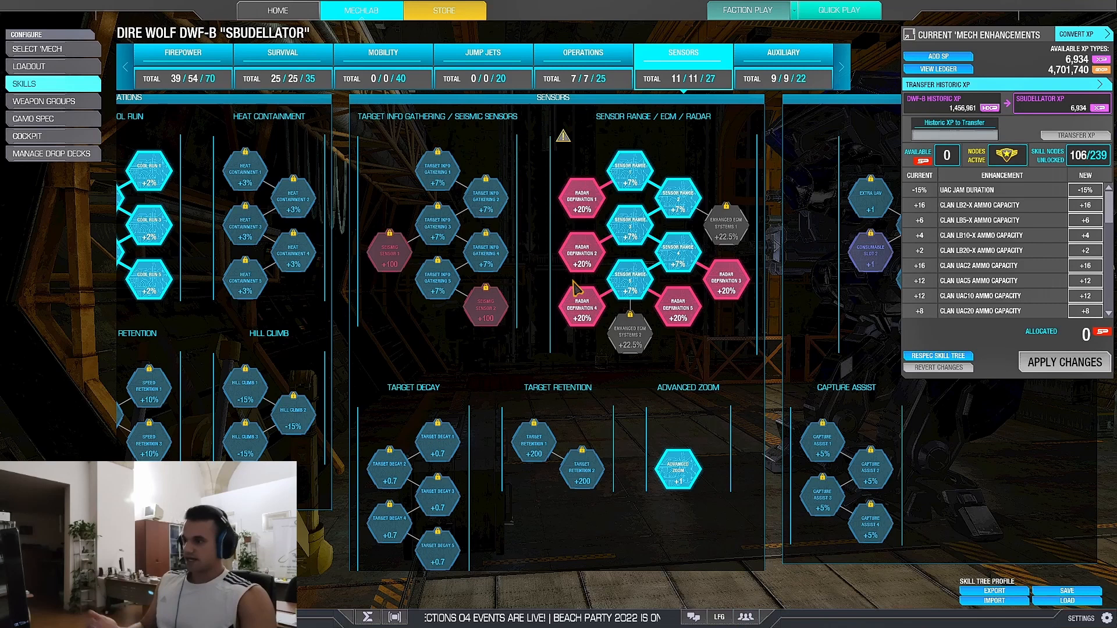
{"action": "mouse_move", "coordinate": [720, 381]}
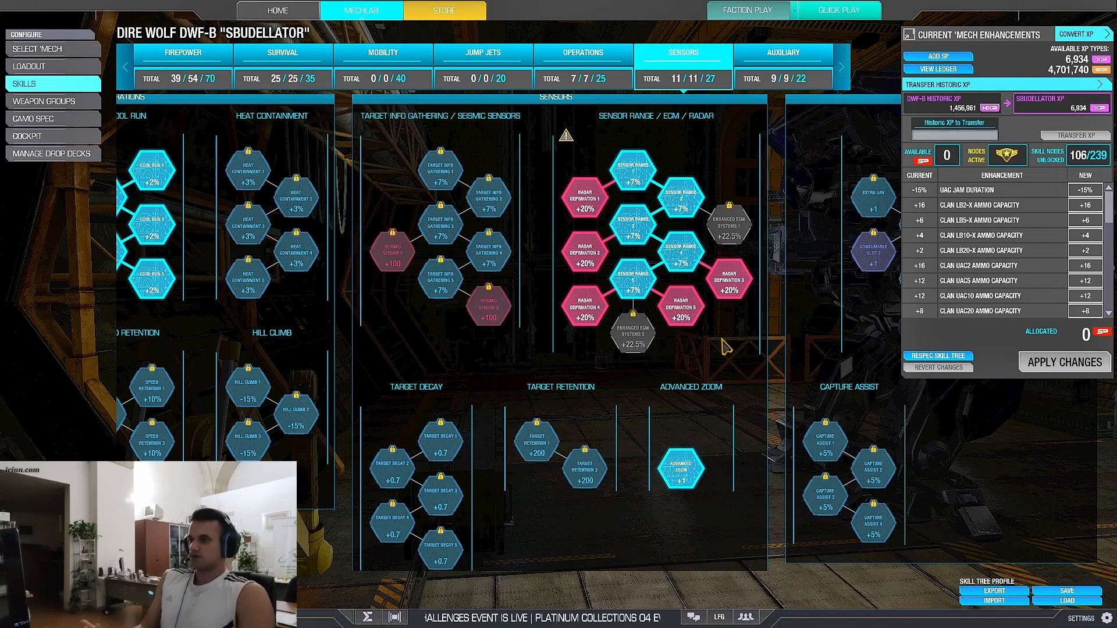
{"action": "mouse_move", "coordinate": [740, 382]}
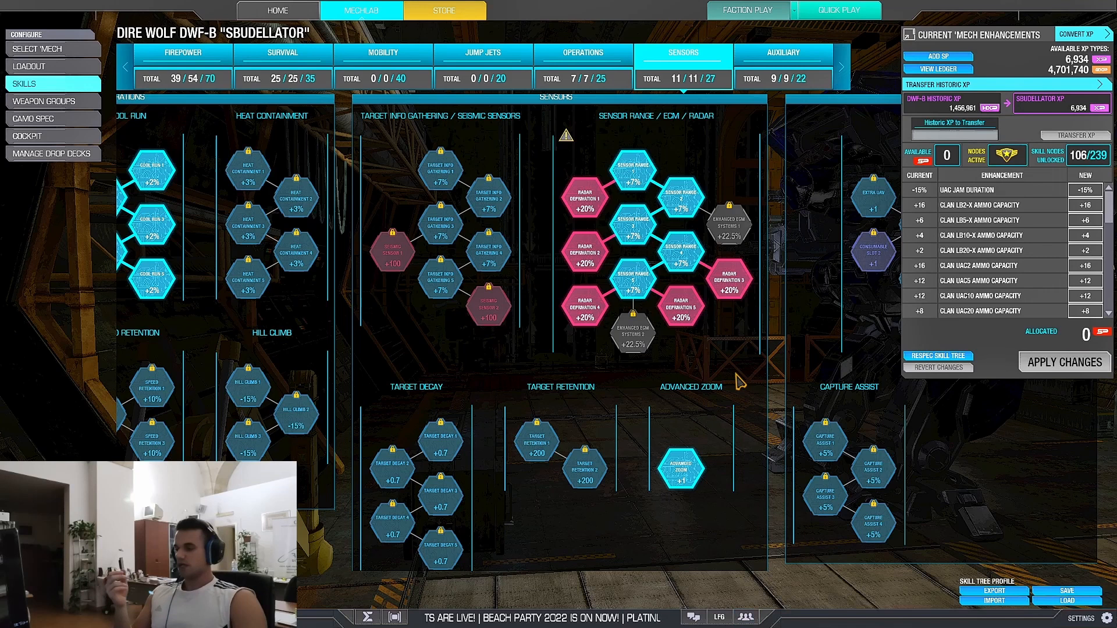
{"action": "mouse_move", "coordinate": [720, 377]}
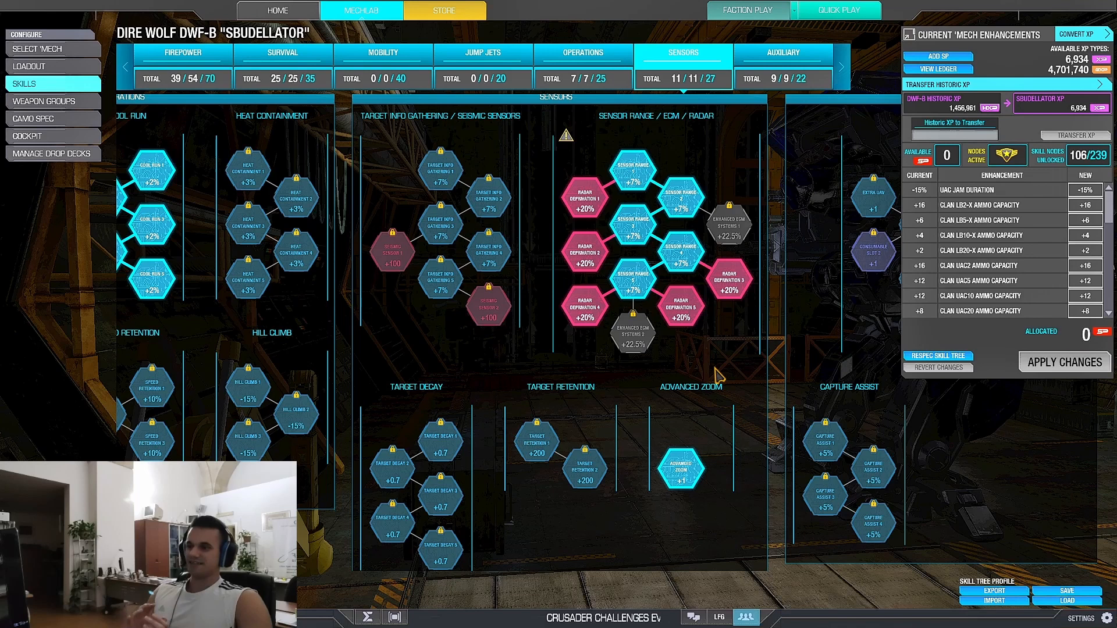
{"action": "mouse_move", "coordinate": [754, 419]}
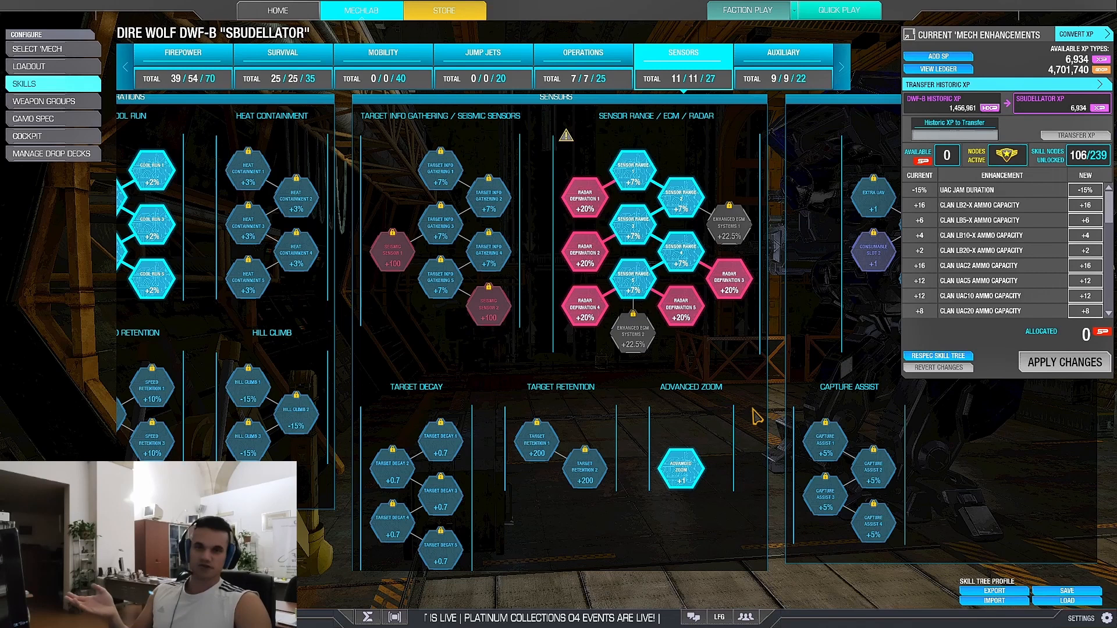
{"action": "mouse_move", "coordinate": [763, 417]}
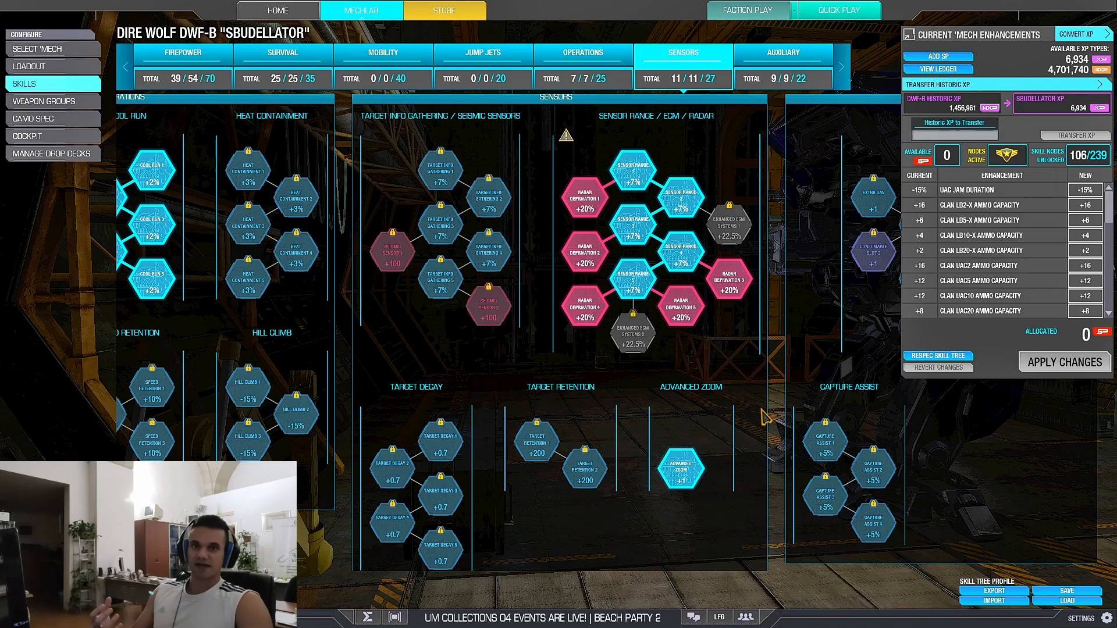
{"action": "mouse_move", "coordinate": [584, 202]}
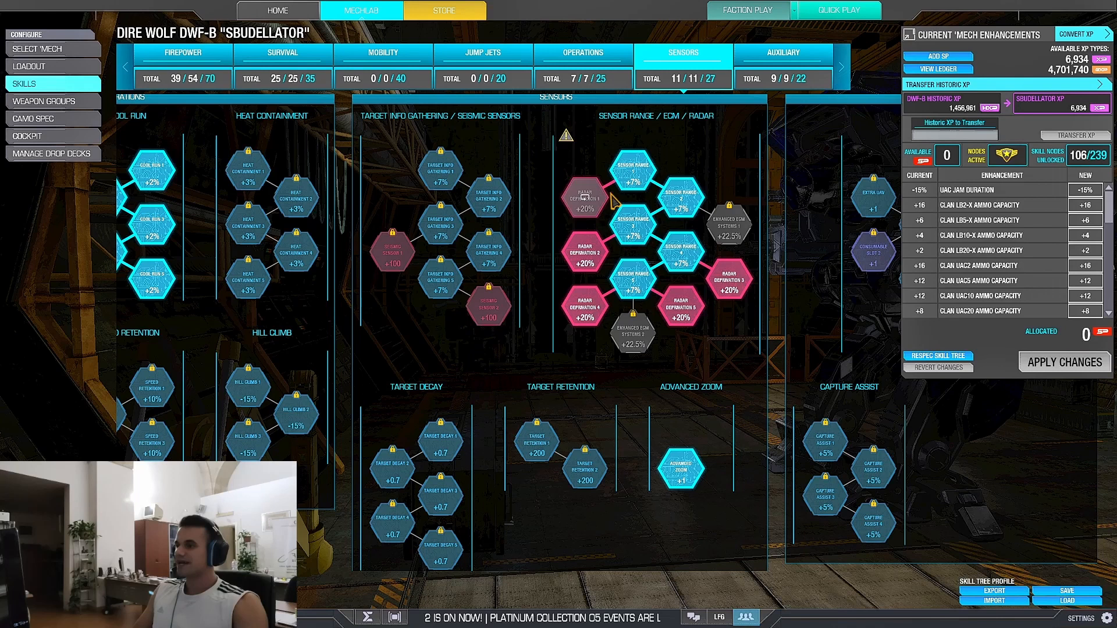
Zoom out to show the Operations, Sensors and Auxiliary trees together
{"action": "left_click", "coordinate": [584, 196]}
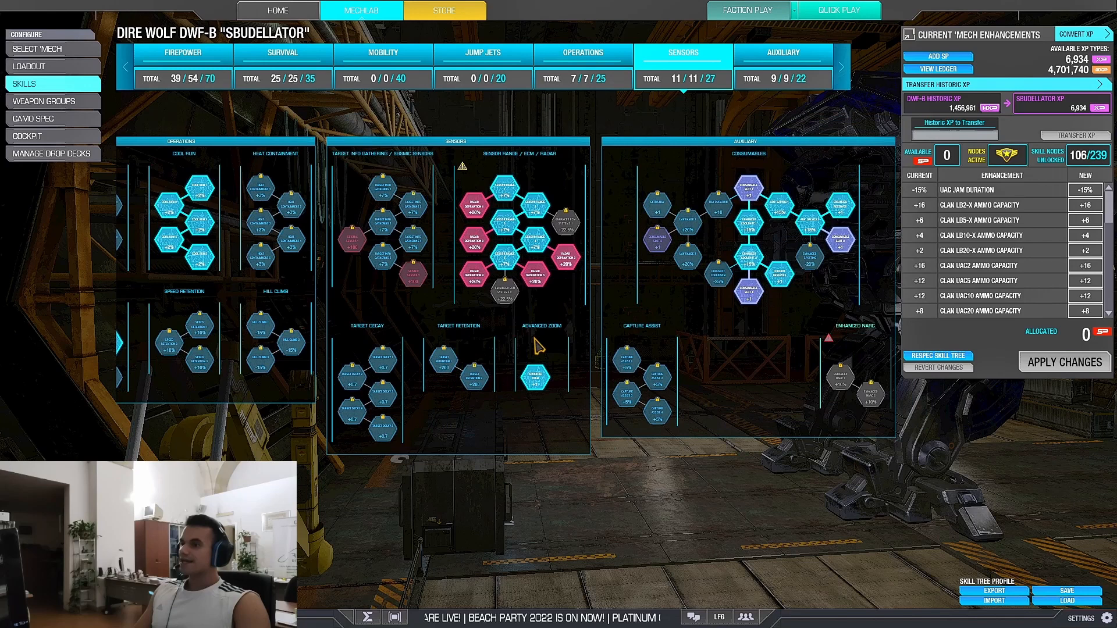
Show the Survival skill tree, with 25 of 35 nodes unlocked
{"action": "left_click", "coordinate": [383, 53]}
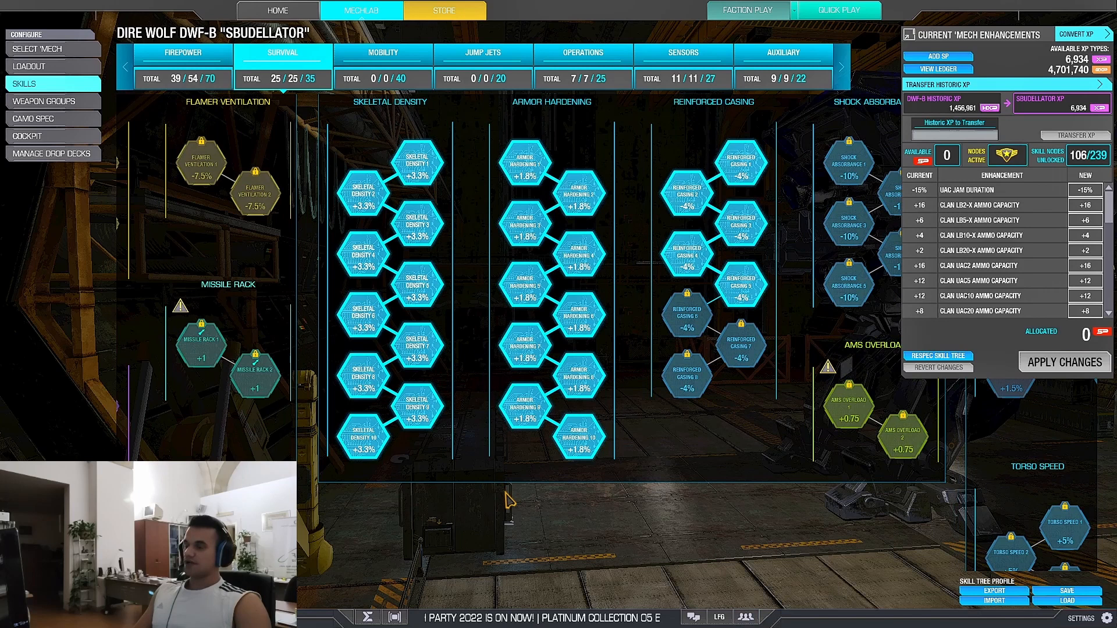
{"action": "mouse_move", "coordinate": [514, 479]}
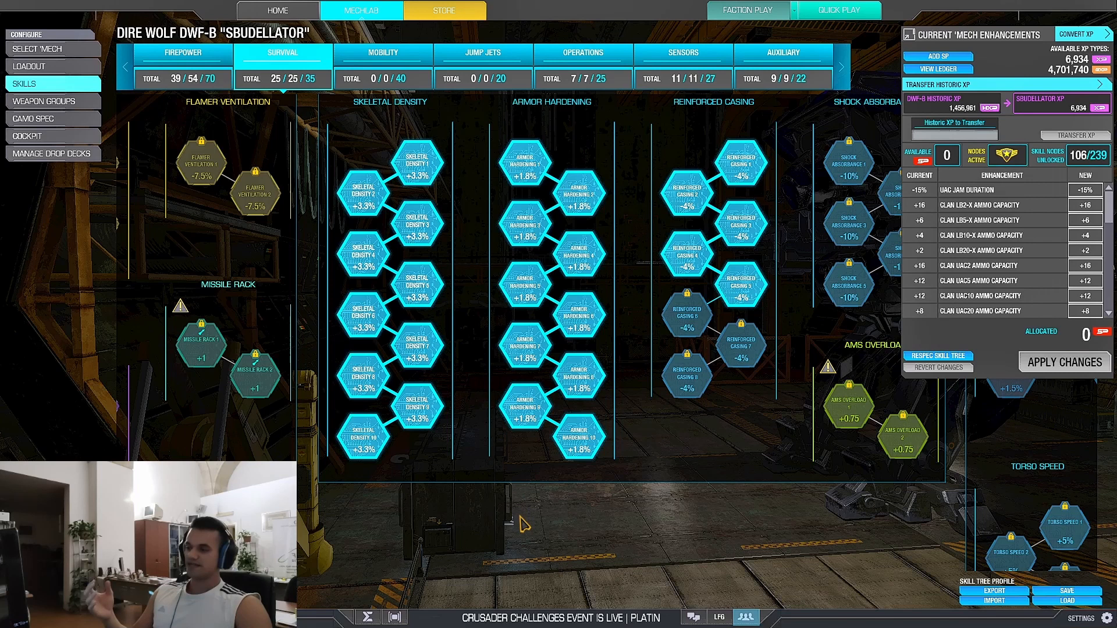
{"action": "mouse_move", "coordinate": [511, 533]}
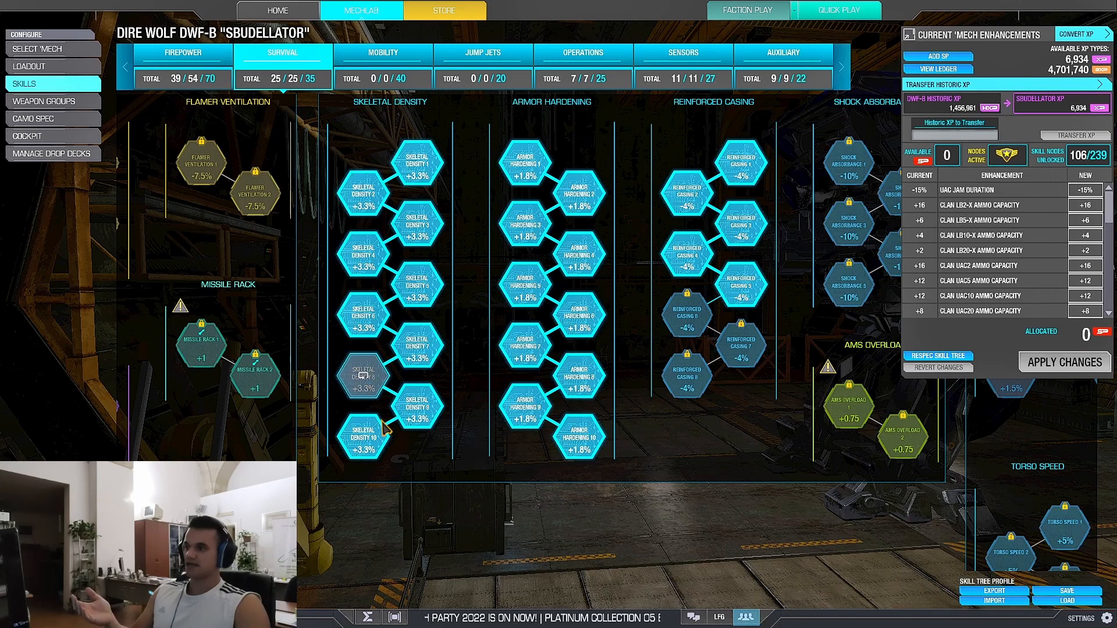
Show the Jump Jets skill tree, with none of its 20 nodes unlocked
{"action": "left_click", "coordinate": [582, 52]}
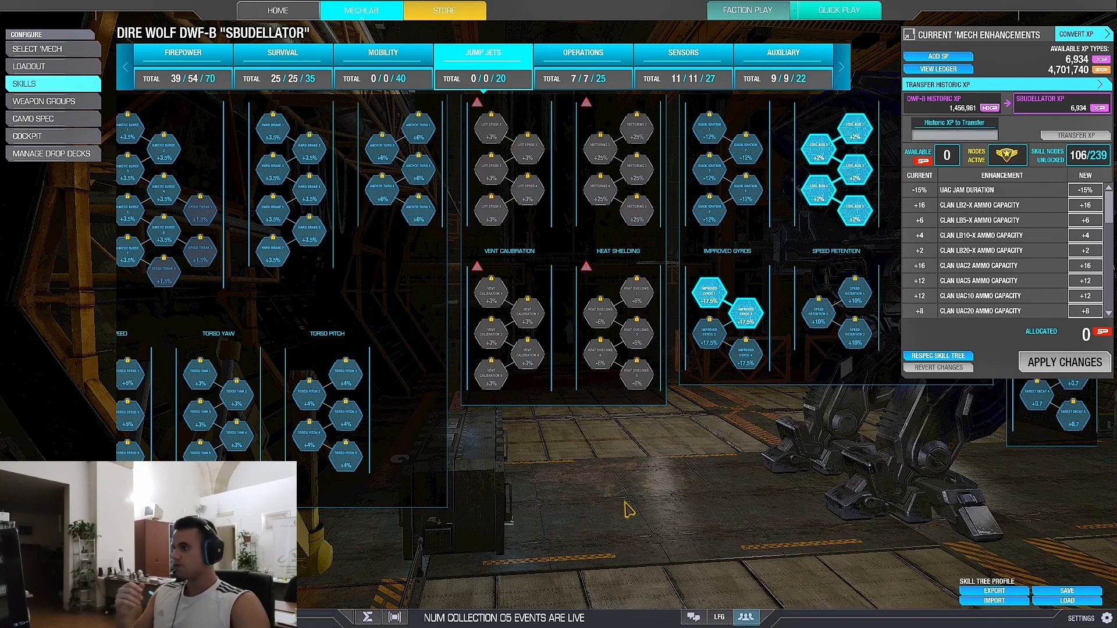
Return briefly to Survival, then show the Firepower tree with 39 of 54 nodes
{"action": "left_click", "coordinate": [281, 52]}
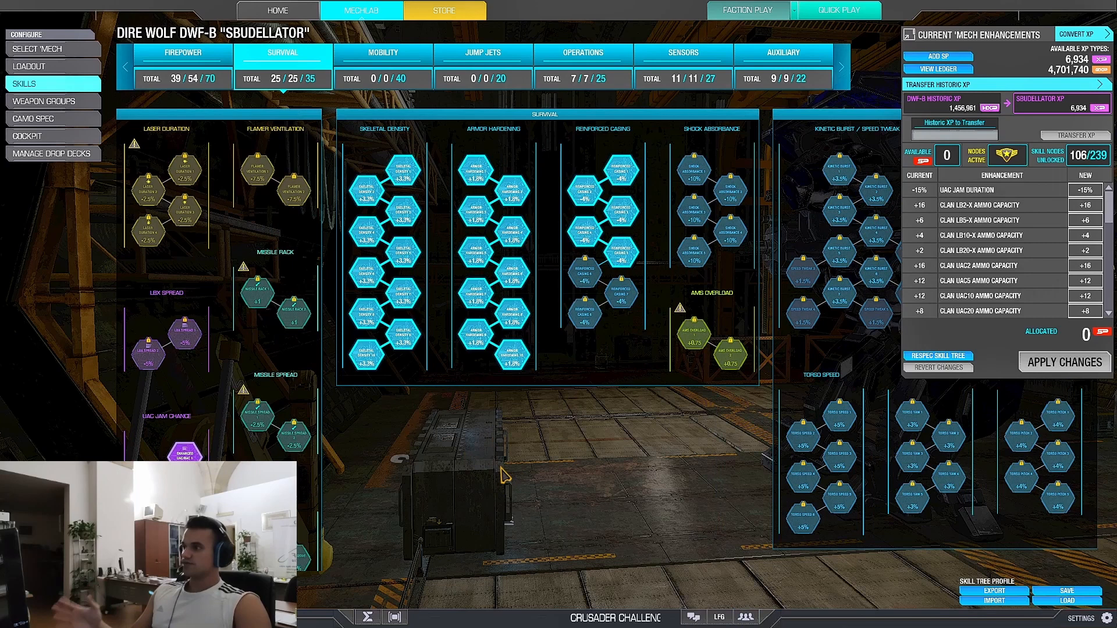
{"action": "left_click", "coordinate": [182, 52]}
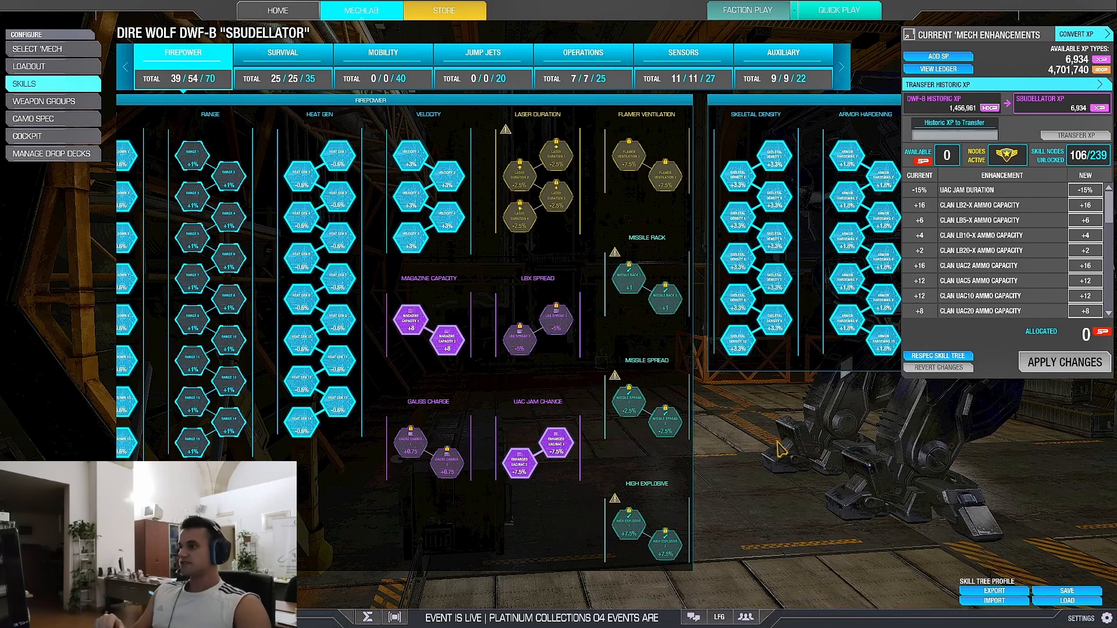
{"action": "mouse_move", "coordinate": [548, 286]}
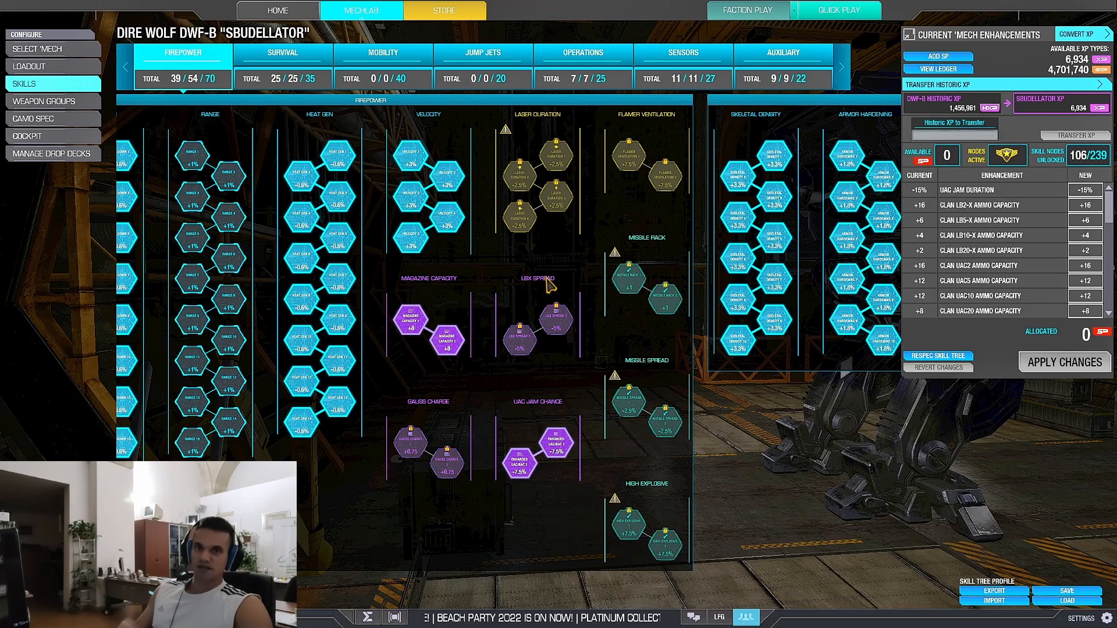
{"action": "mouse_move", "coordinate": [547, 286]}
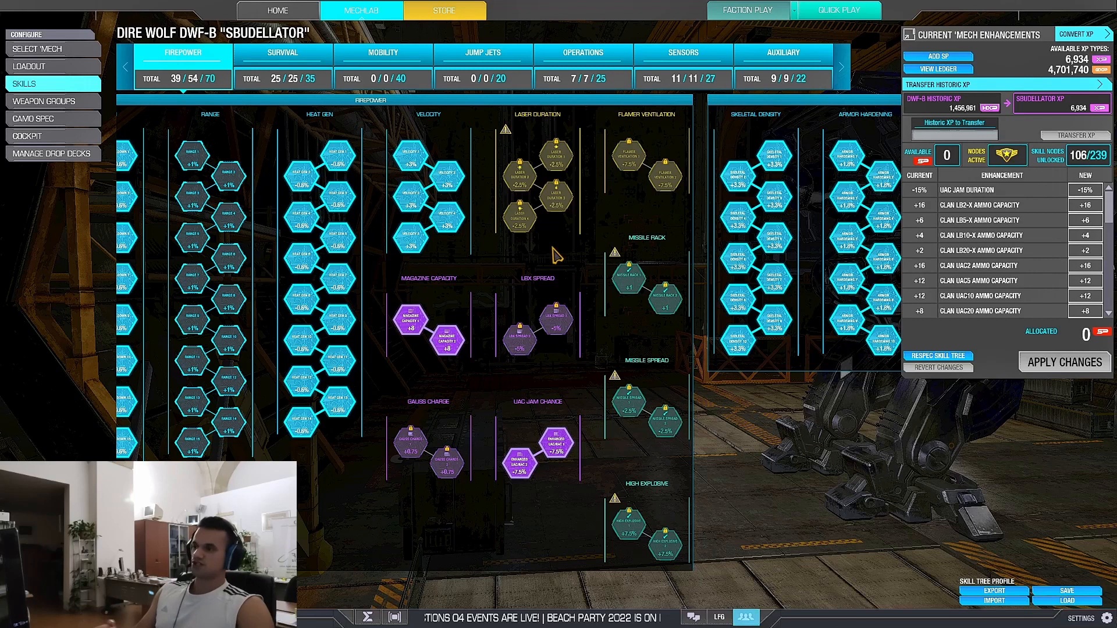
{"action": "mouse_move", "coordinate": [560, 258]}
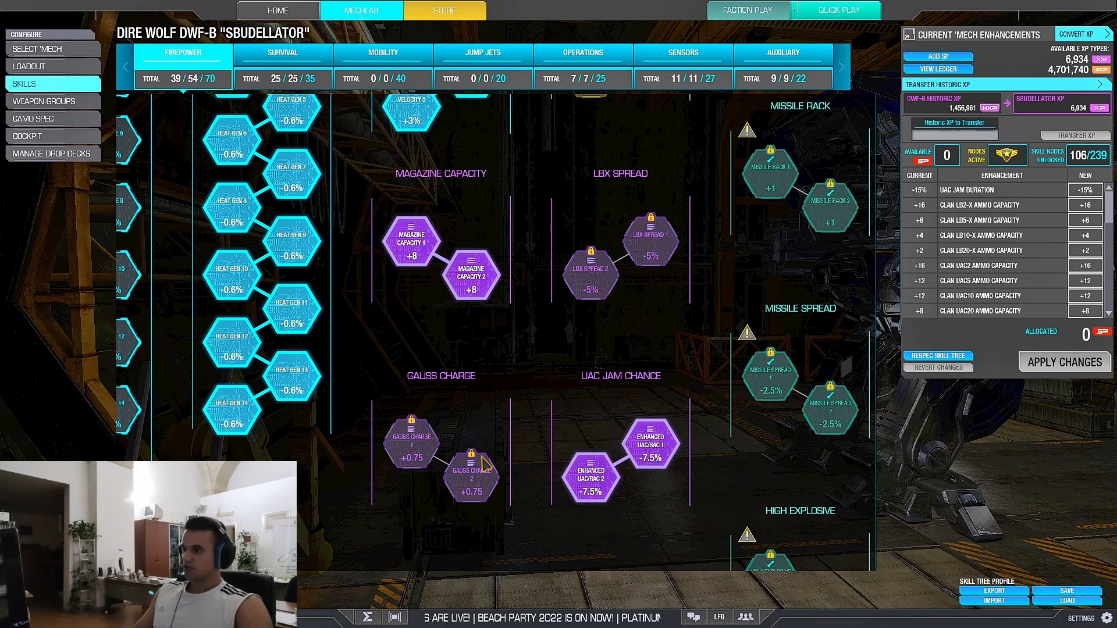
{"action": "mouse_move", "coordinate": [590, 477]}
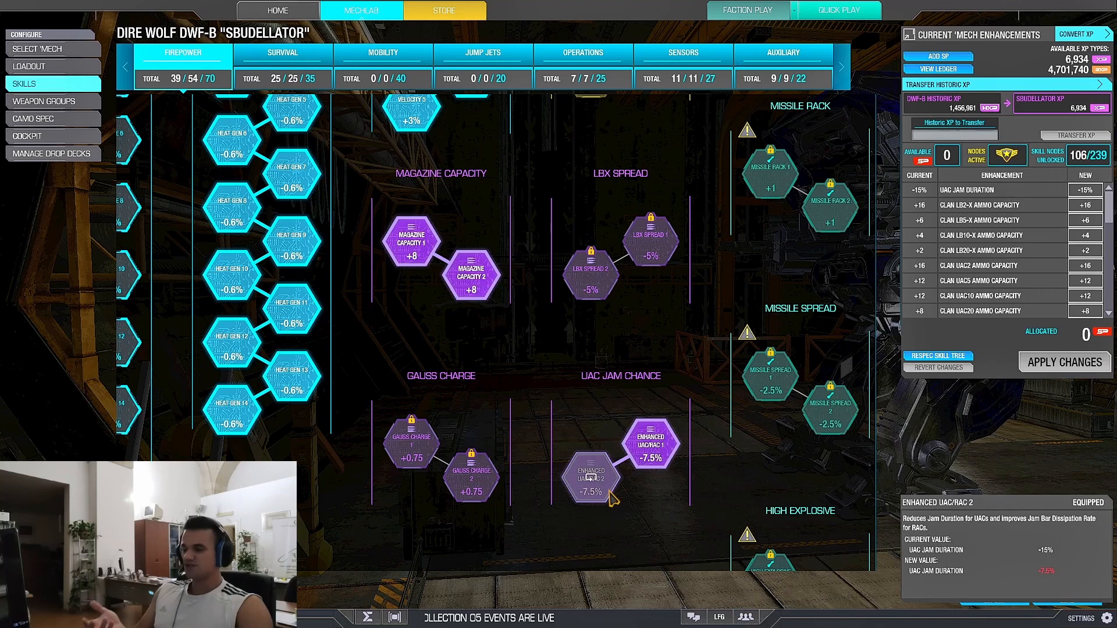
{"action": "mouse_move", "coordinate": [648, 384]}
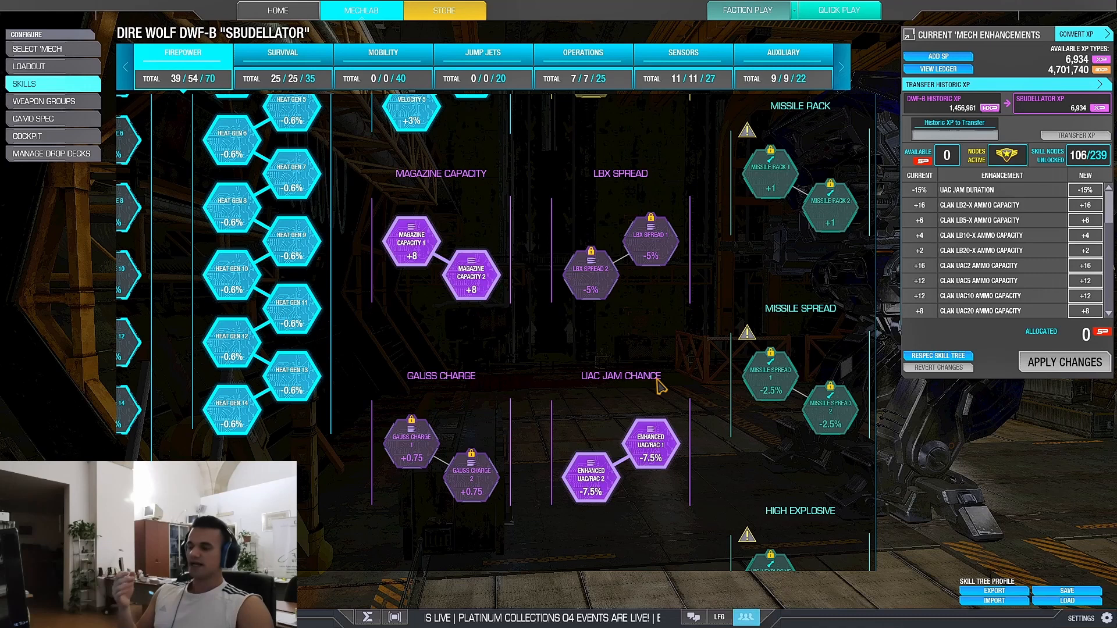
{"action": "mouse_move", "coordinate": [647, 442]}
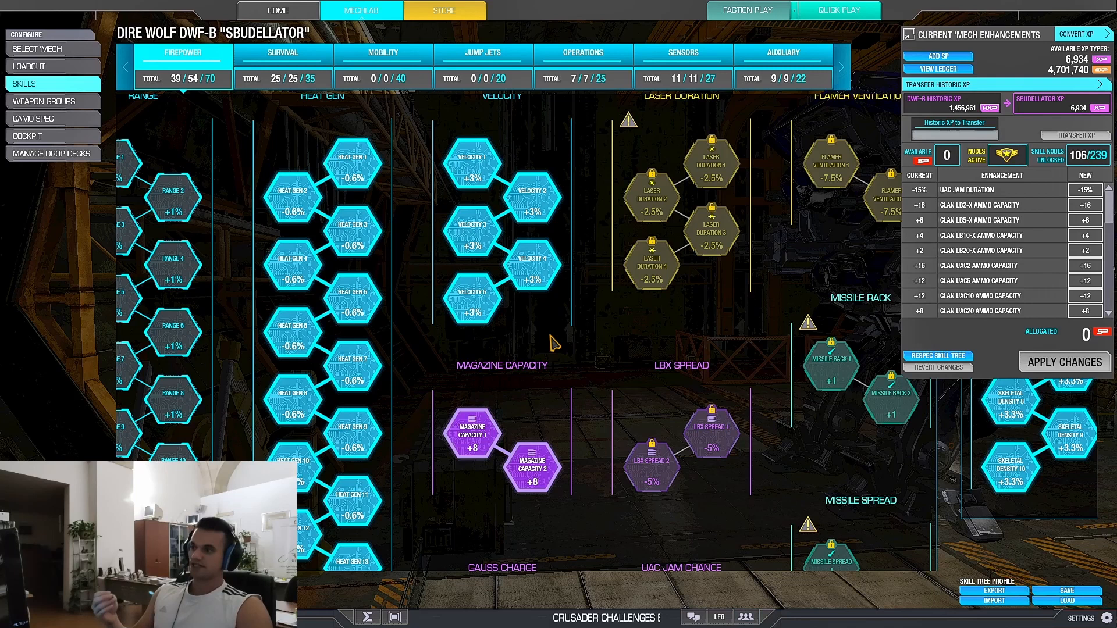
{"action": "mouse_move", "coordinate": [555, 367]}
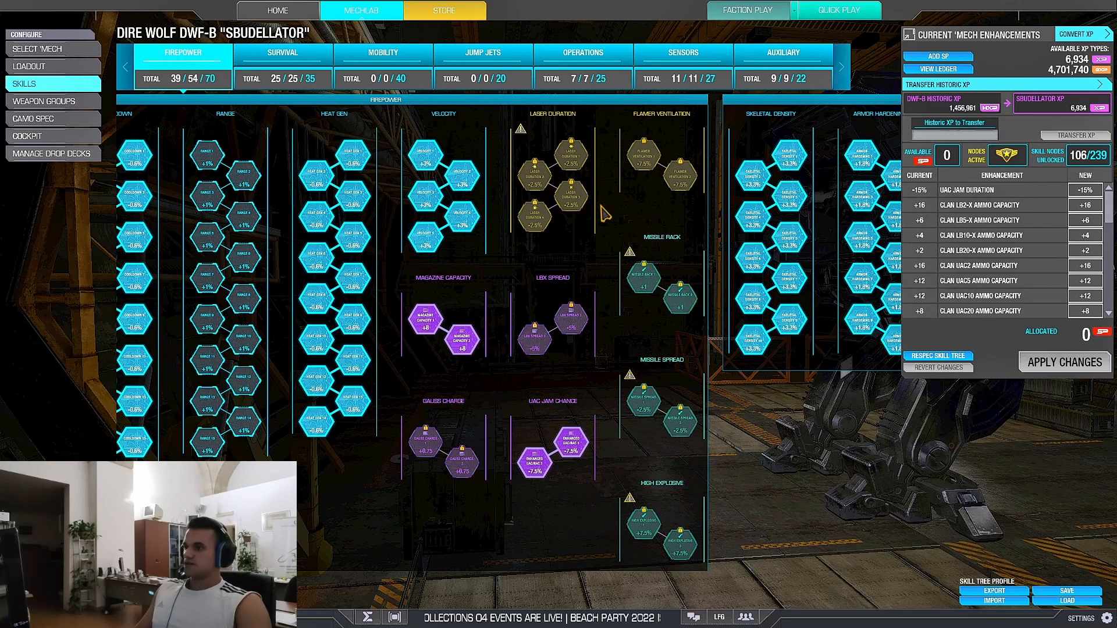
{"action": "scroll", "scroll_direction": "down", "scroll_amount": 3}
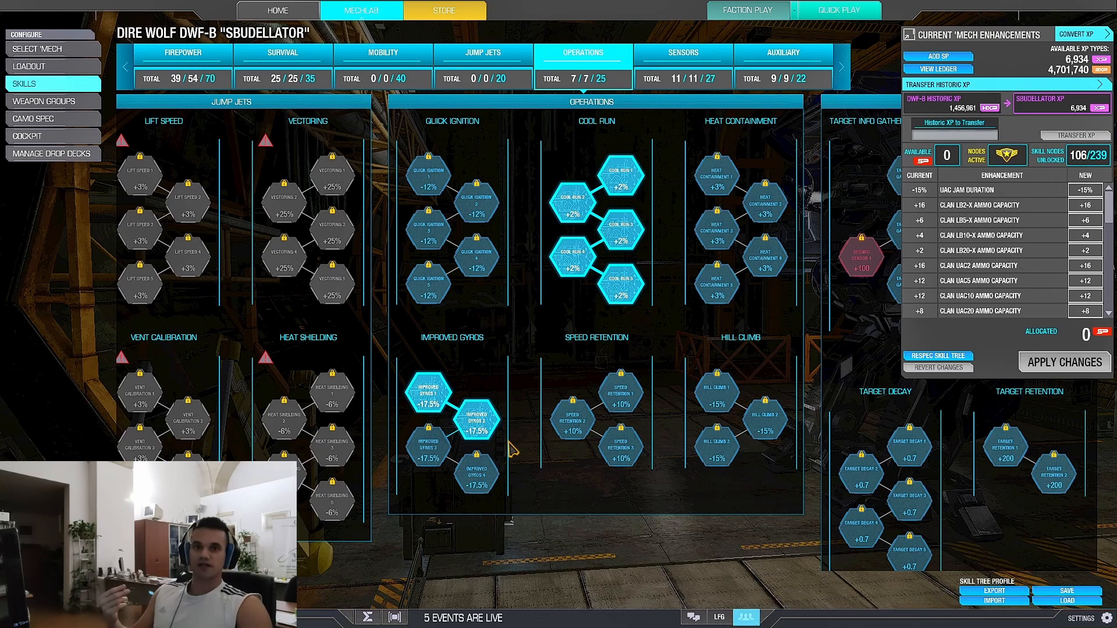
{"action": "mouse_move", "coordinate": [476, 420]}
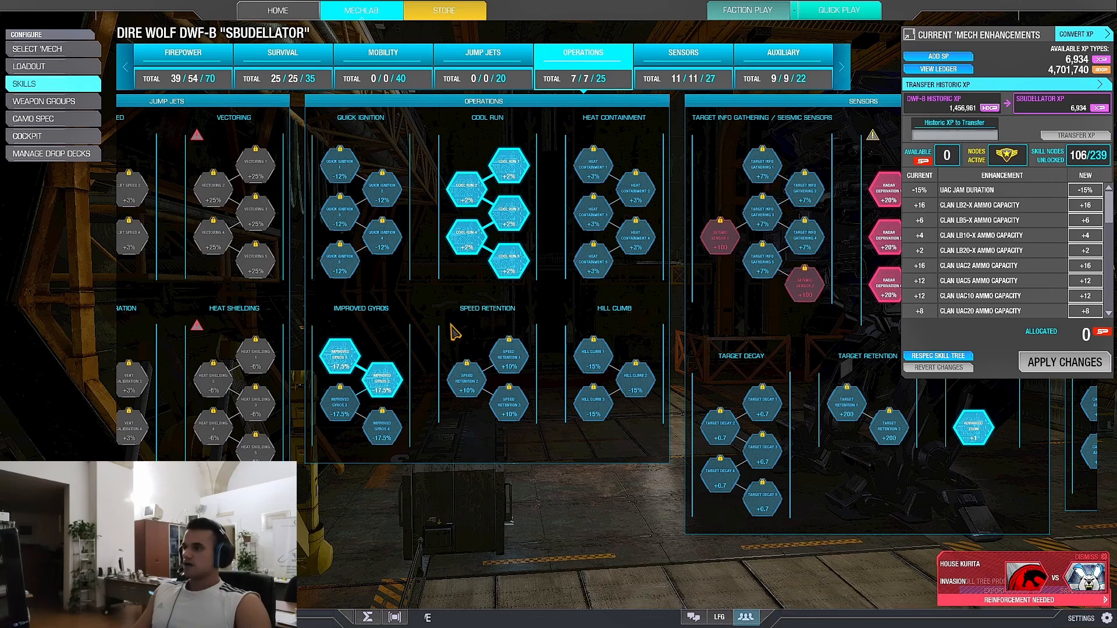
{"action": "mouse_move", "coordinate": [507, 267]}
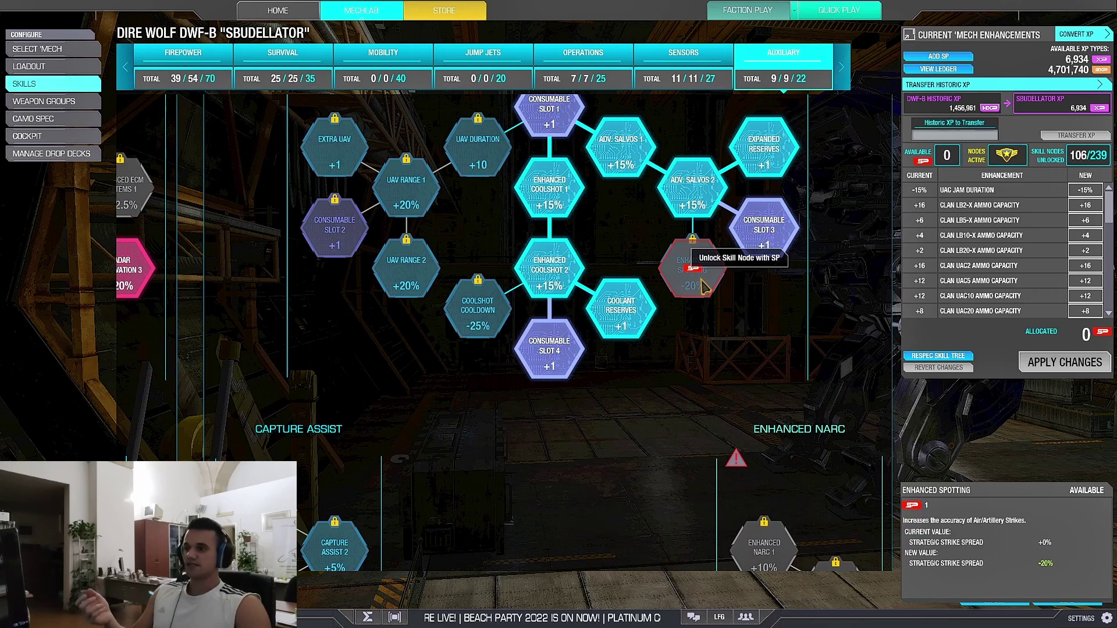
{"action": "mouse_move", "coordinate": [769, 331]}
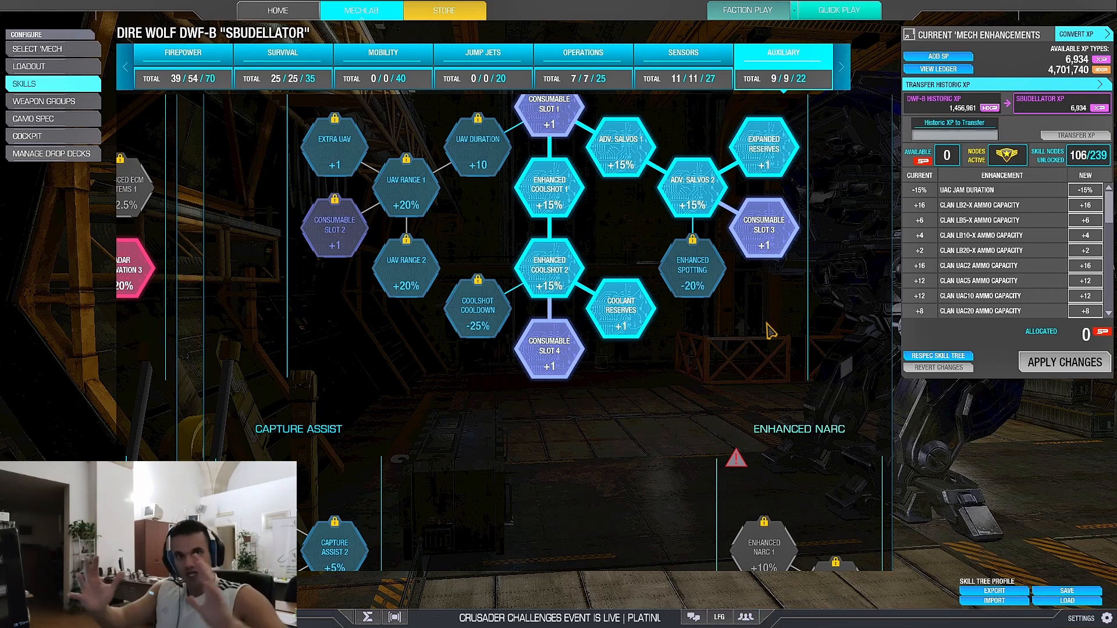
View the Sensors/Auxiliary trees, then return to the Firepower tree overview
{"action": "left_click", "coordinate": [682, 51]}
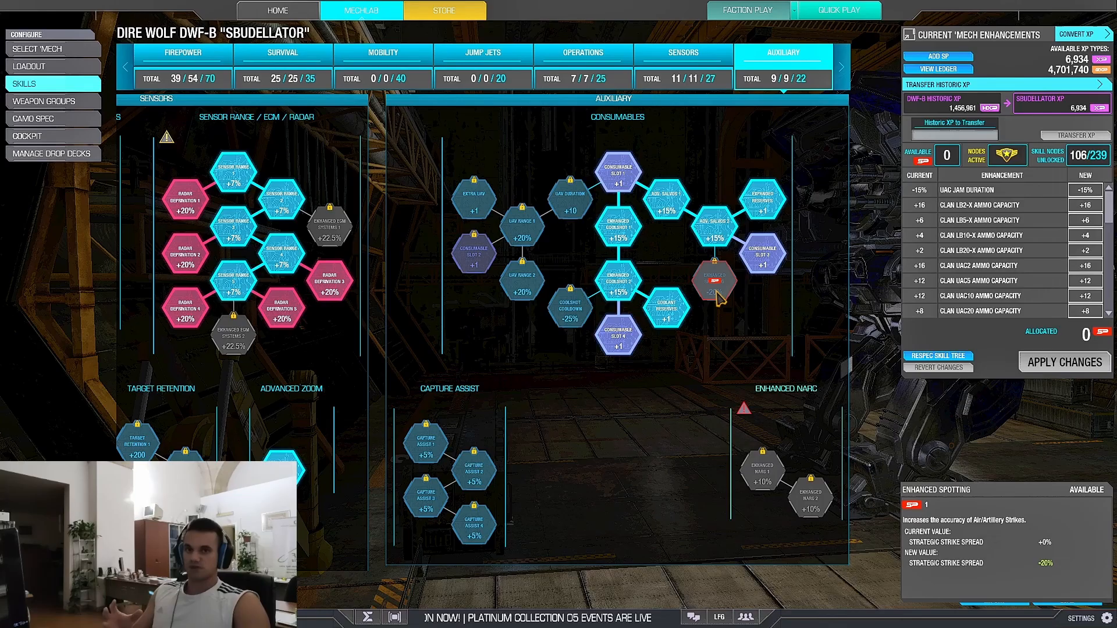
{"action": "left_click", "coordinate": [181, 53]}
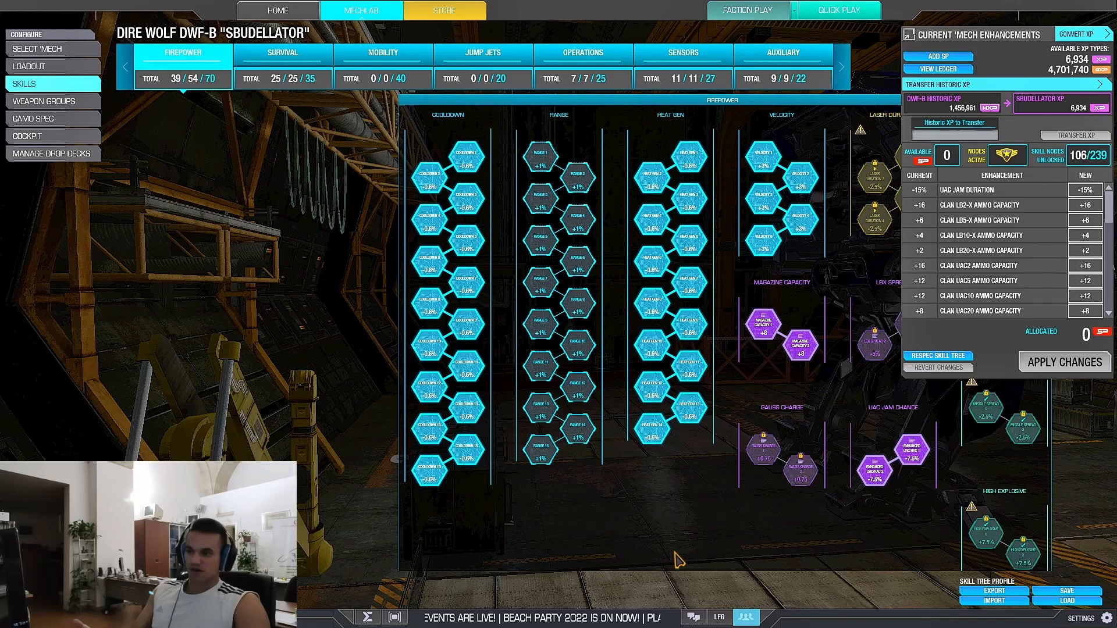
Show the Operations tree with all 7 nodes unlocked beside Jump Jets
{"action": "left_click", "coordinate": [582, 52]}
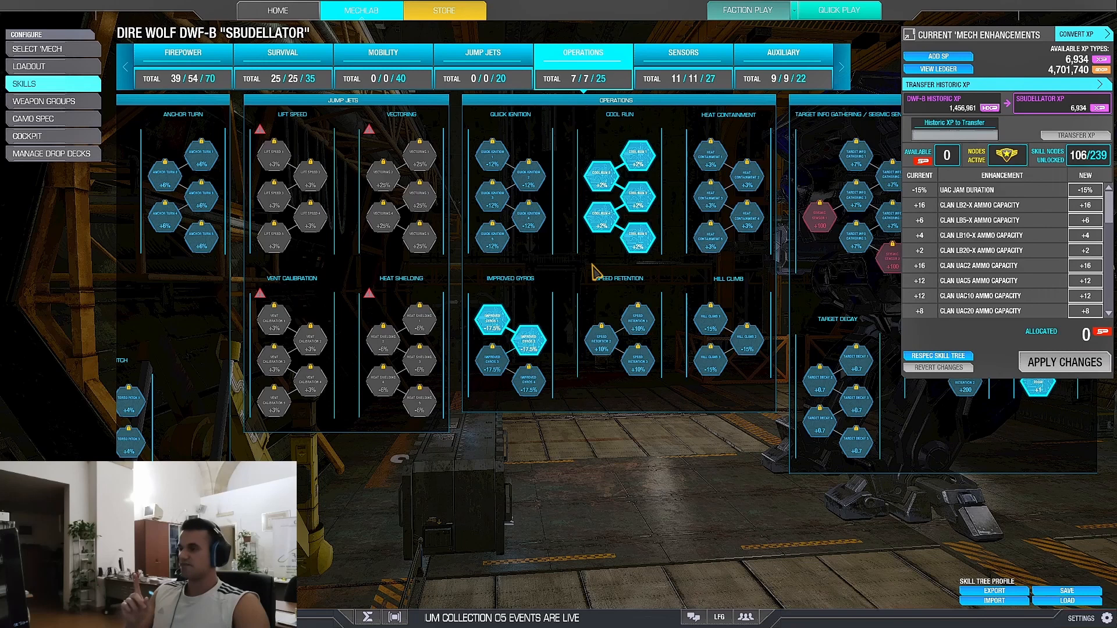
{"action": "scroll", "scroll_direction": "down", "scroll_amount": 3}
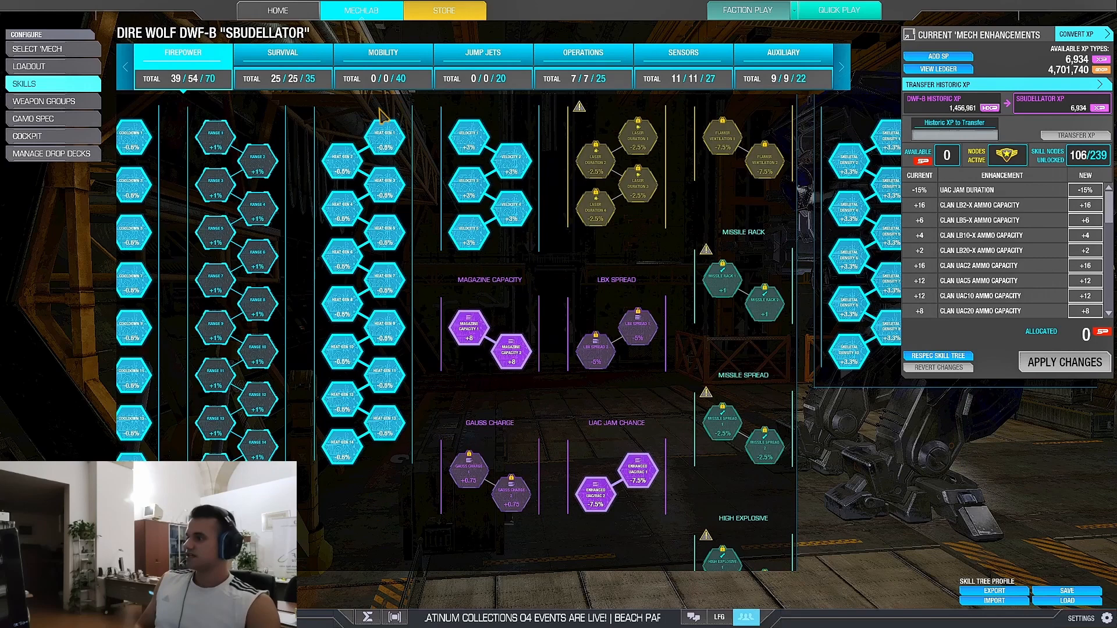
{"action": "left_click", "coordinate": [482, 51]}
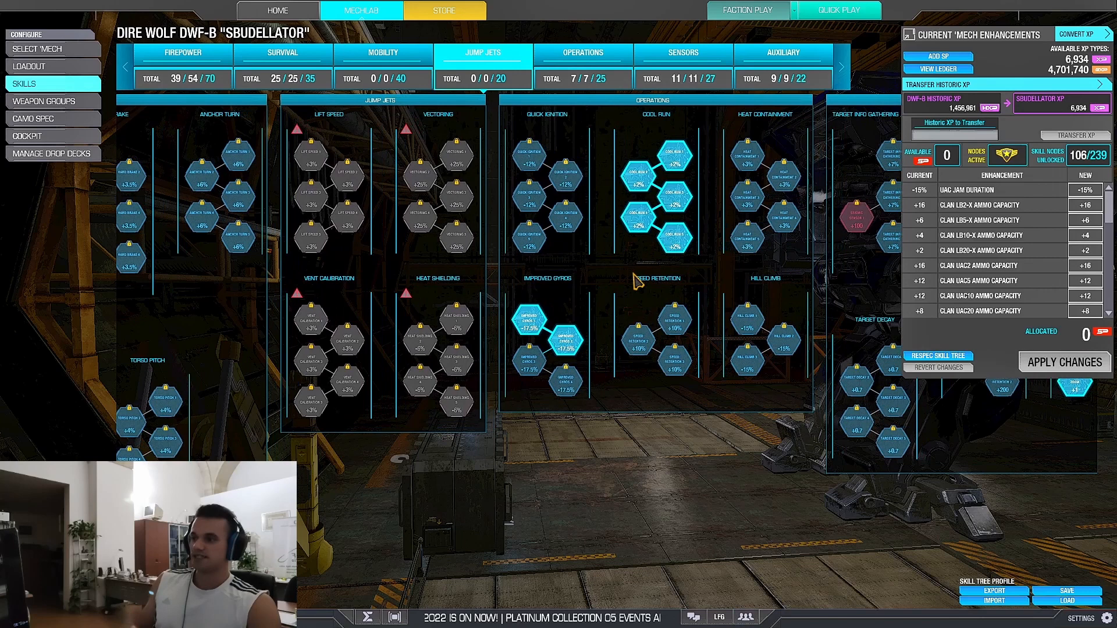
Return to the Firepower tree, showing 39 of 54 nodes and Improved Gyros 3 details
{"action": "left_click", "coordinate": [182, 52]}
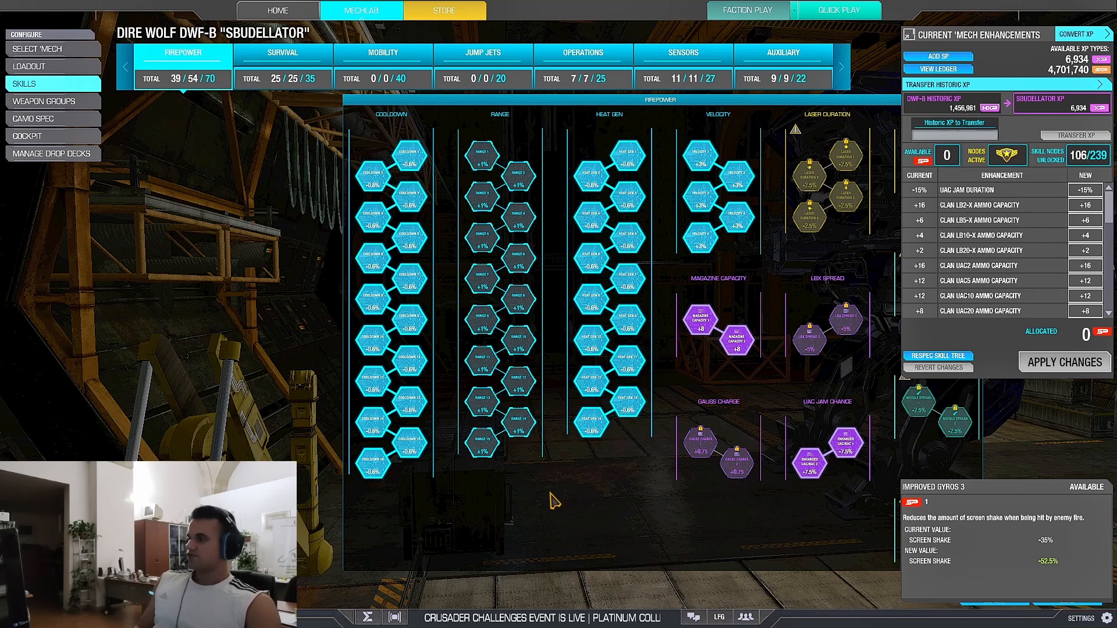
{"action": "mouse_move", "coordinate": [625, 406]}
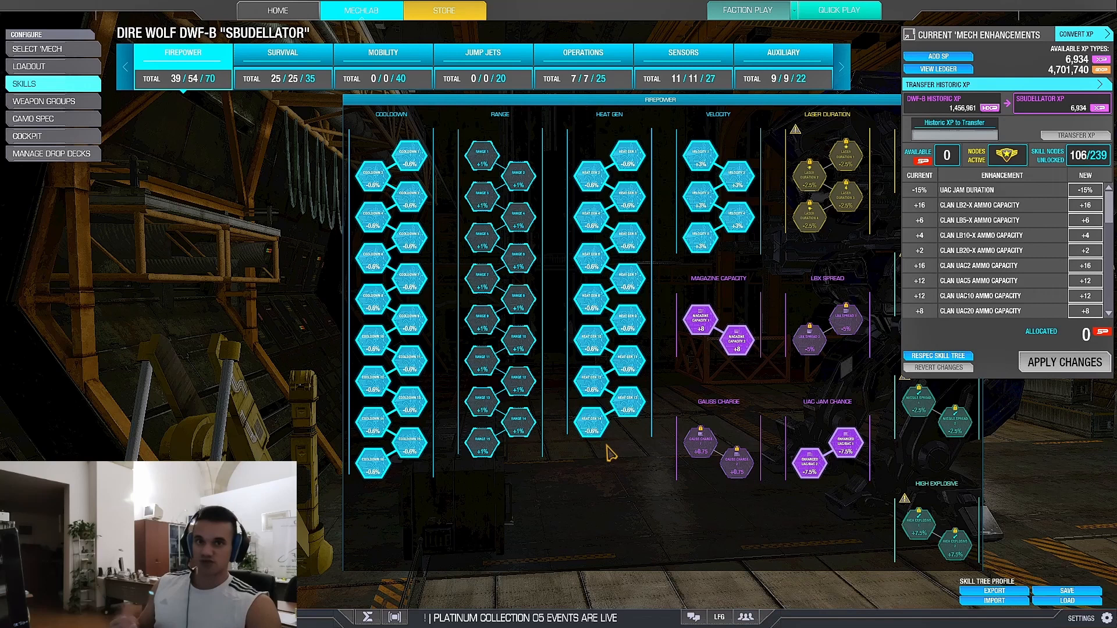
{"action": "mouse_move", "coordinate": [560, 479]}
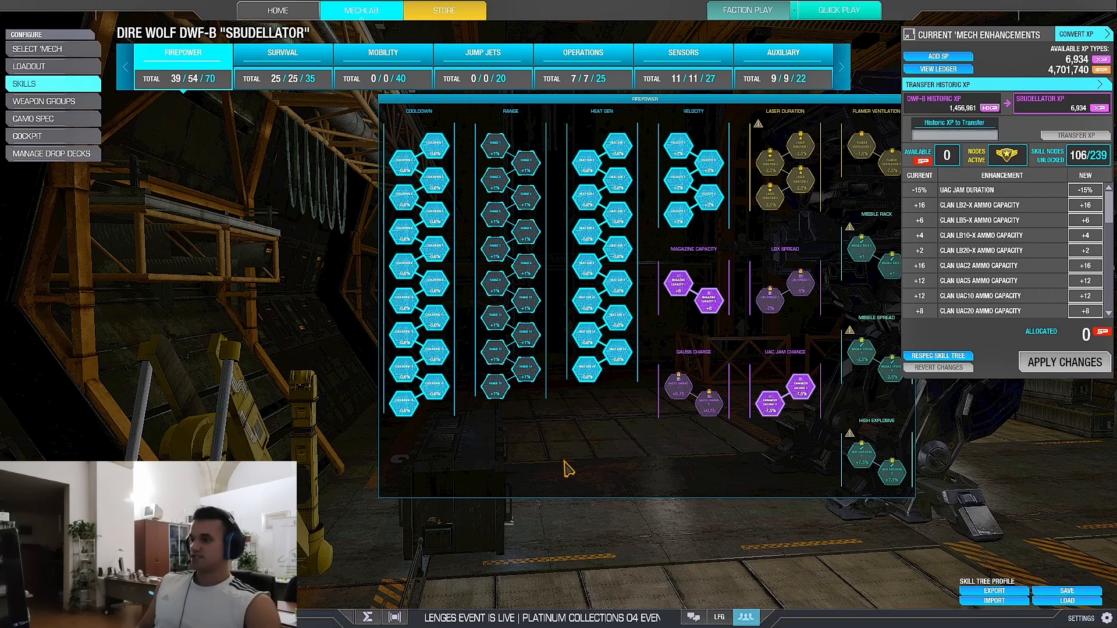
{"action": "mouse_move", "coordinate": [571, 480]}
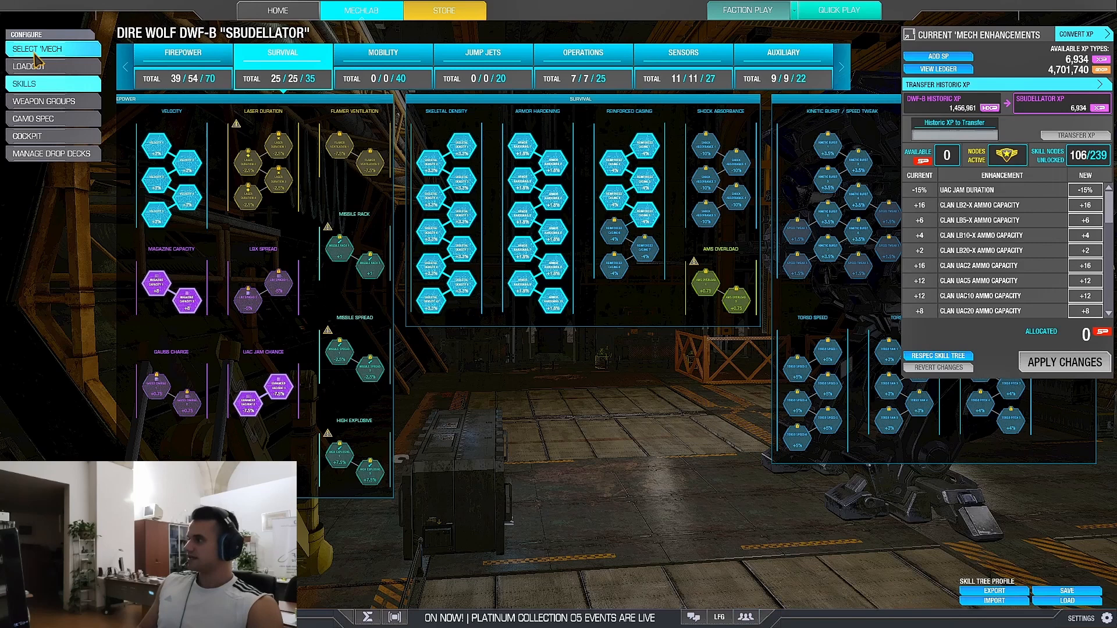
Select the Vulcan VT-5S '2snubs masc' build from the Medium mech list
{"action": "left_click", "coordinate": [42, 49]}
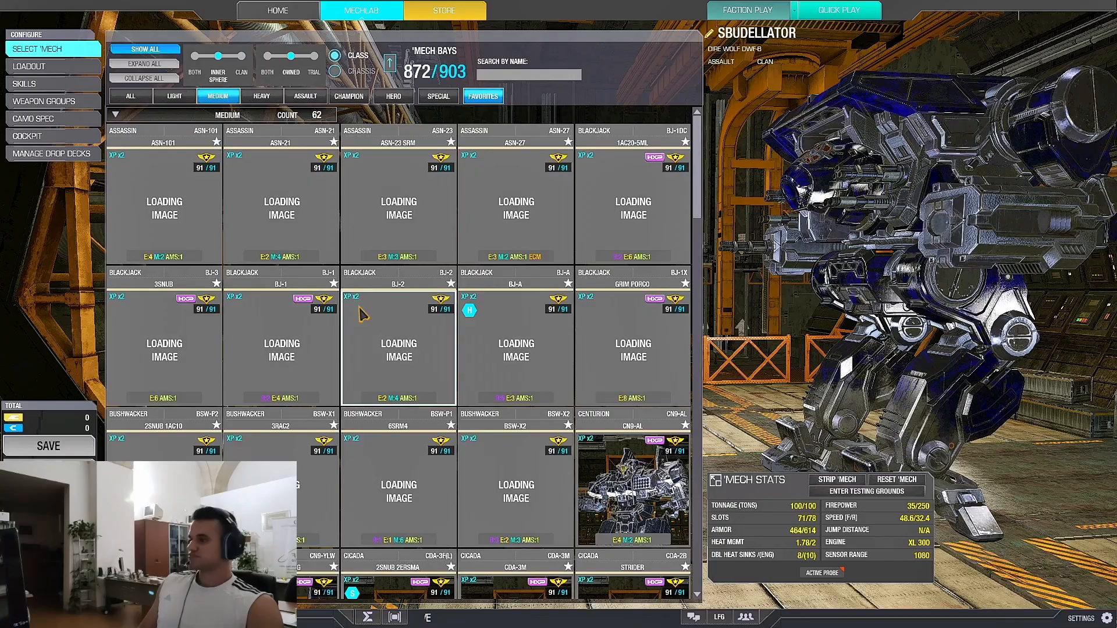
{"action": "scroll", "scroll_direction": "down", "scroll_amount": 3}
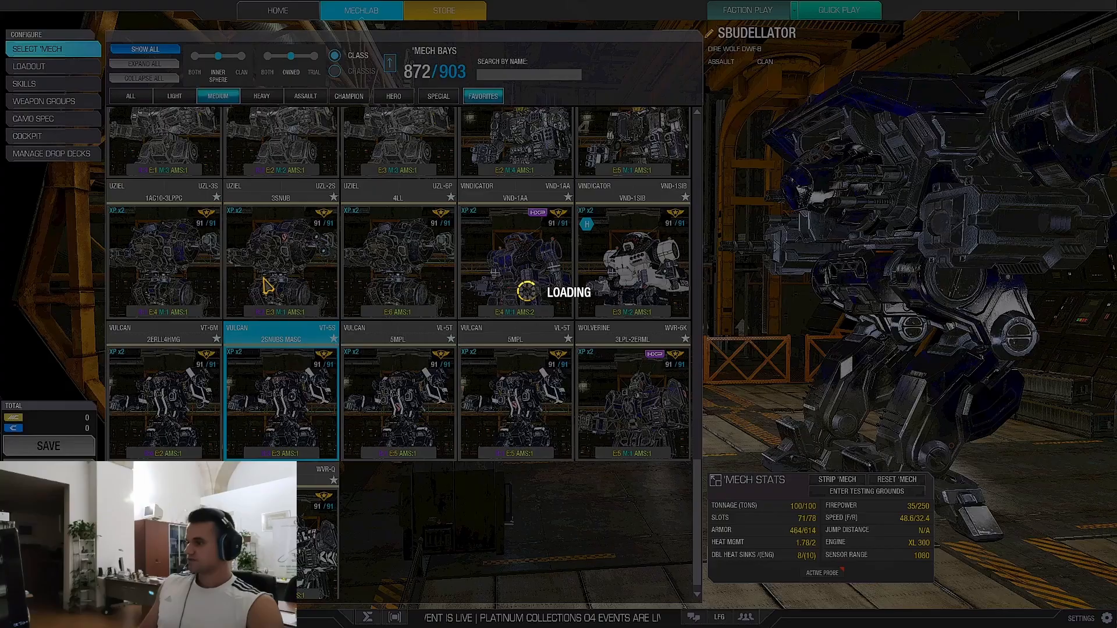
{"action": "left_click", "coordinate": [24, 83]}
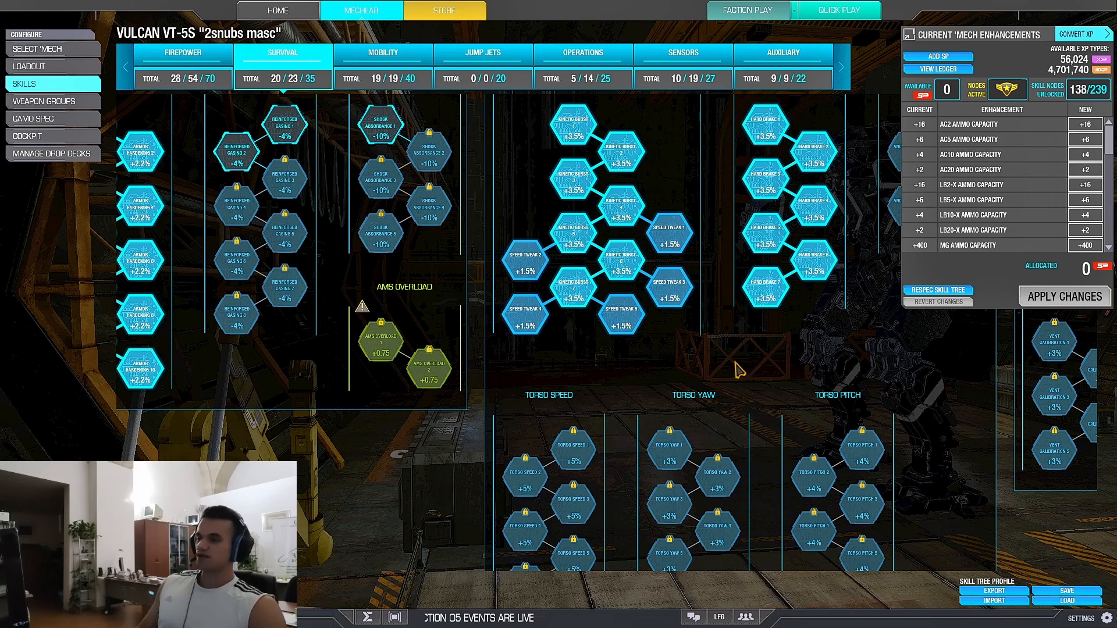
{"action": "mouse_move", "coordinate": [784, 377]}
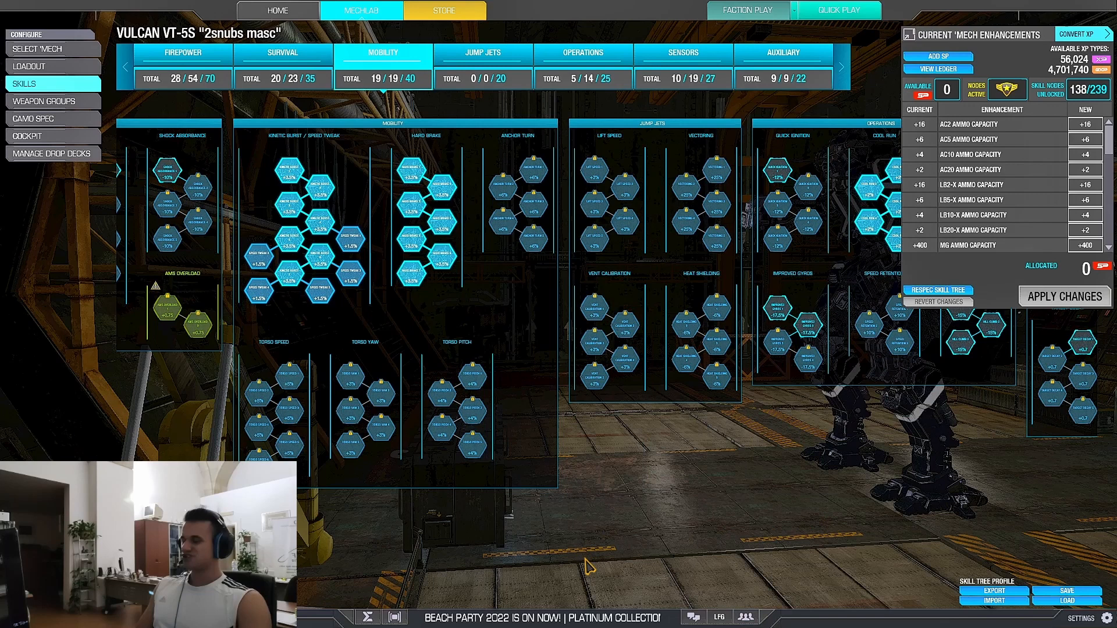
Show the Vulcan VT-5S's Firepower skill tree, 28 of 54 nodes unlocked
{"action": "left_click", "coordinate": [181, 53]}
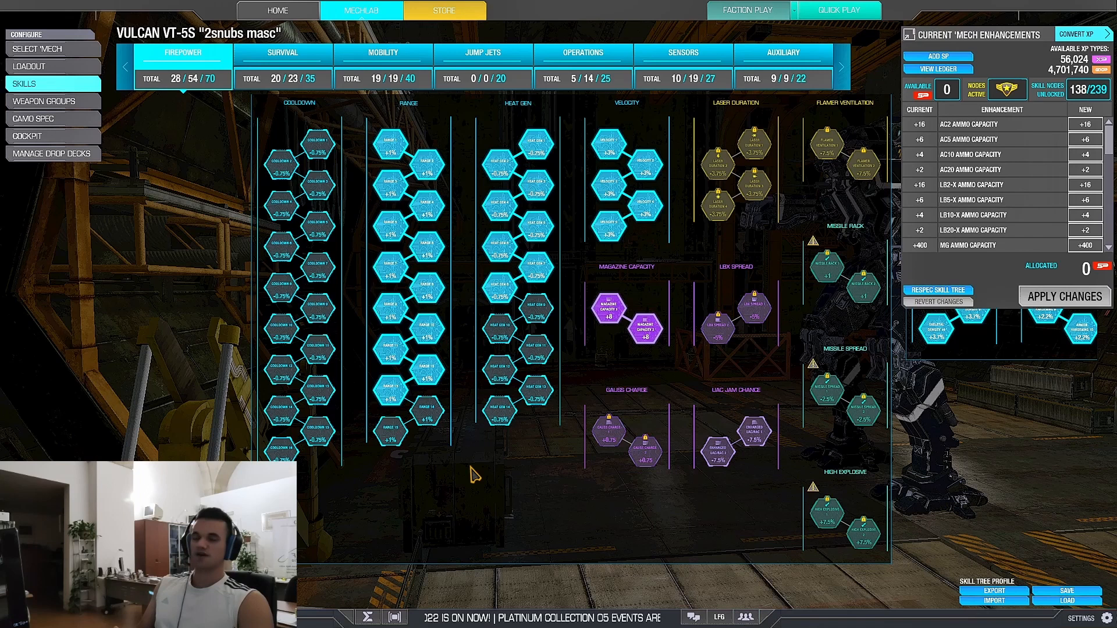
{"action": "mouse_move", "coordinate": [1108, 448]}
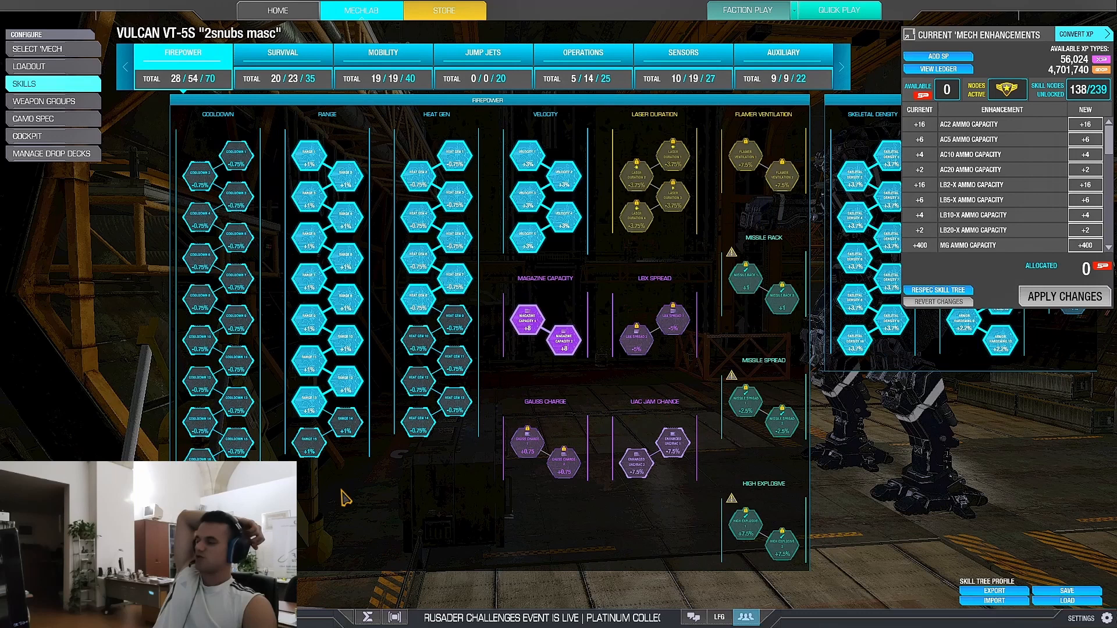
{"action": "mouse_move", "coordinate": [383, 522]}
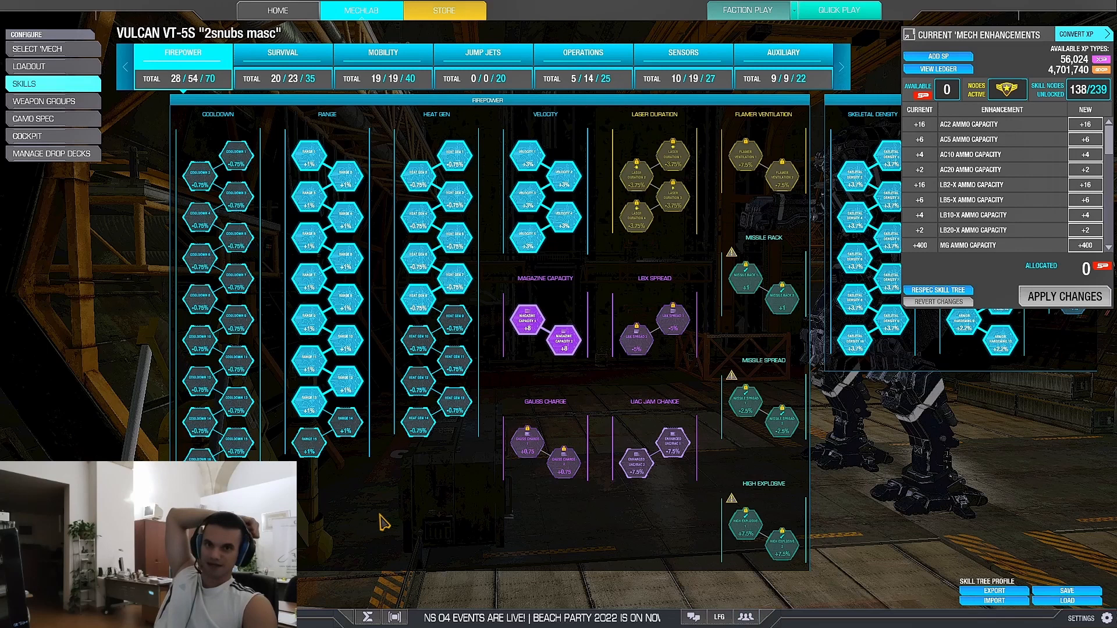
{"action": "mouse_move", "coordinate": [306, 505]}
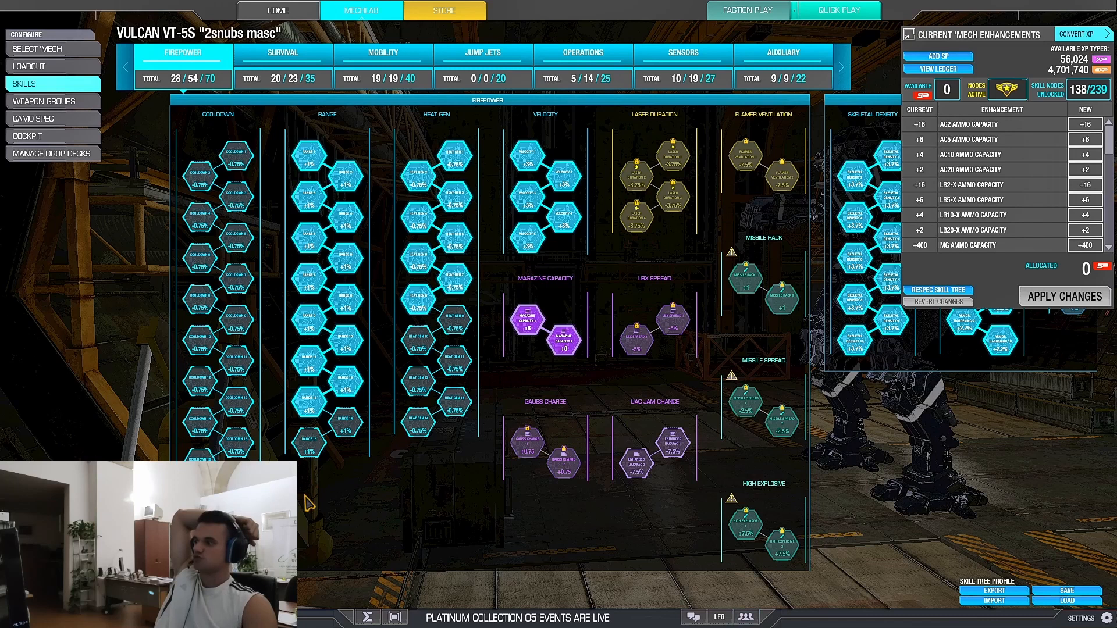
{"action": "mouse_move", "coordinate": [399, 499]}
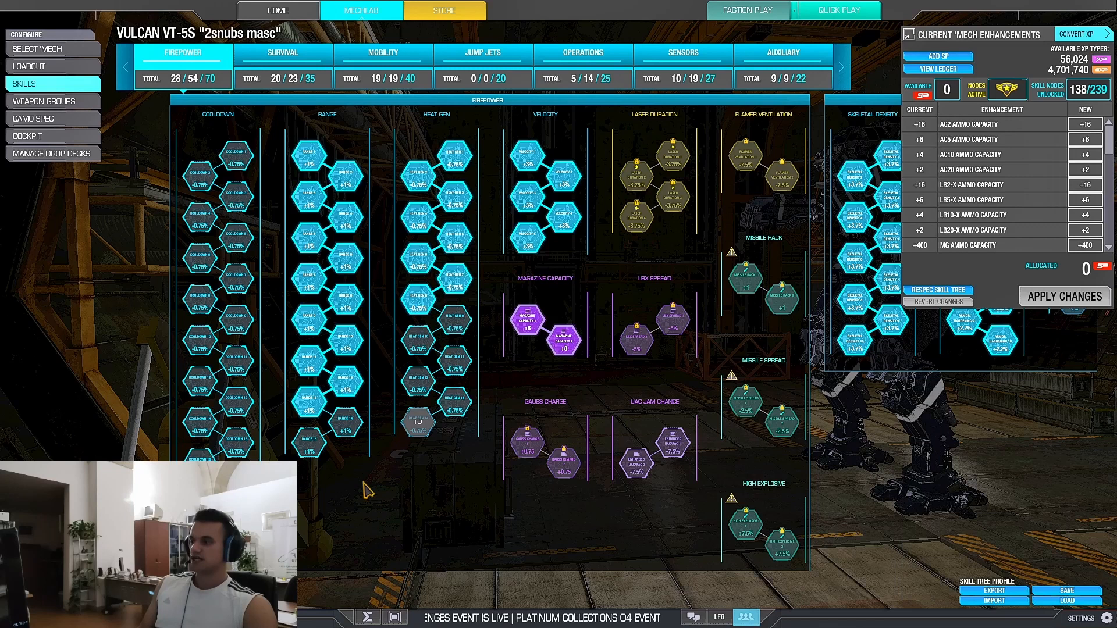
{"action": "mouse_move", "coordinate": [476, 507]}
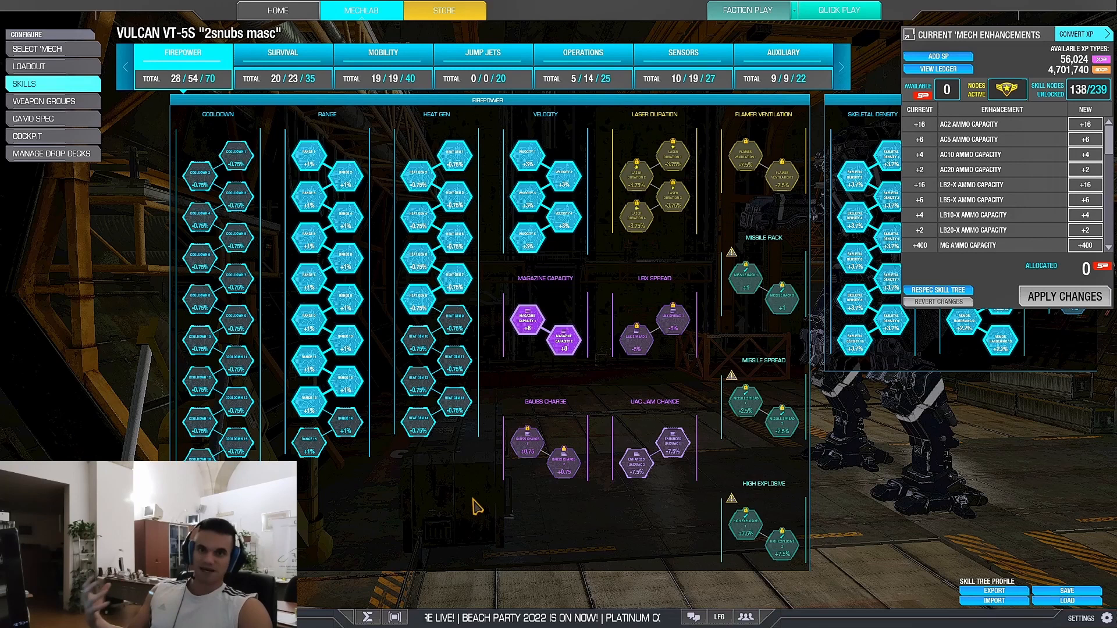
{"action": "mouse_move", "coordinate": [455, 356]}
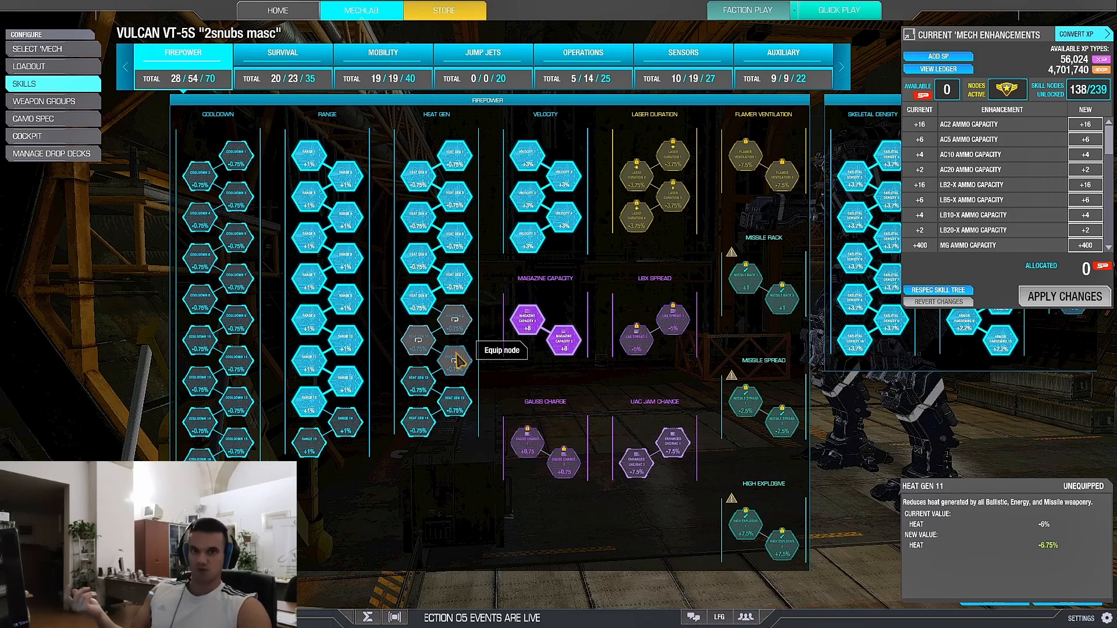
{"action": "mouse_move", "coordinate": [346, 424]}
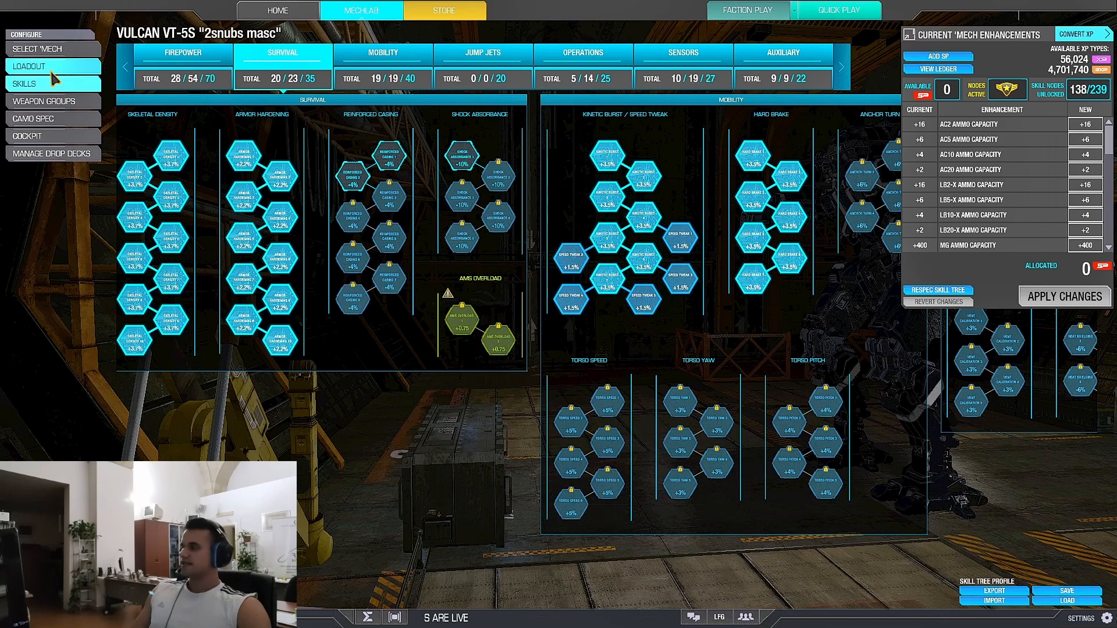
Return to the mech bays listing assault mechs, showing the Blood Asp BAS-B
{"action": "left_click", "coordinate": [45, 48]}
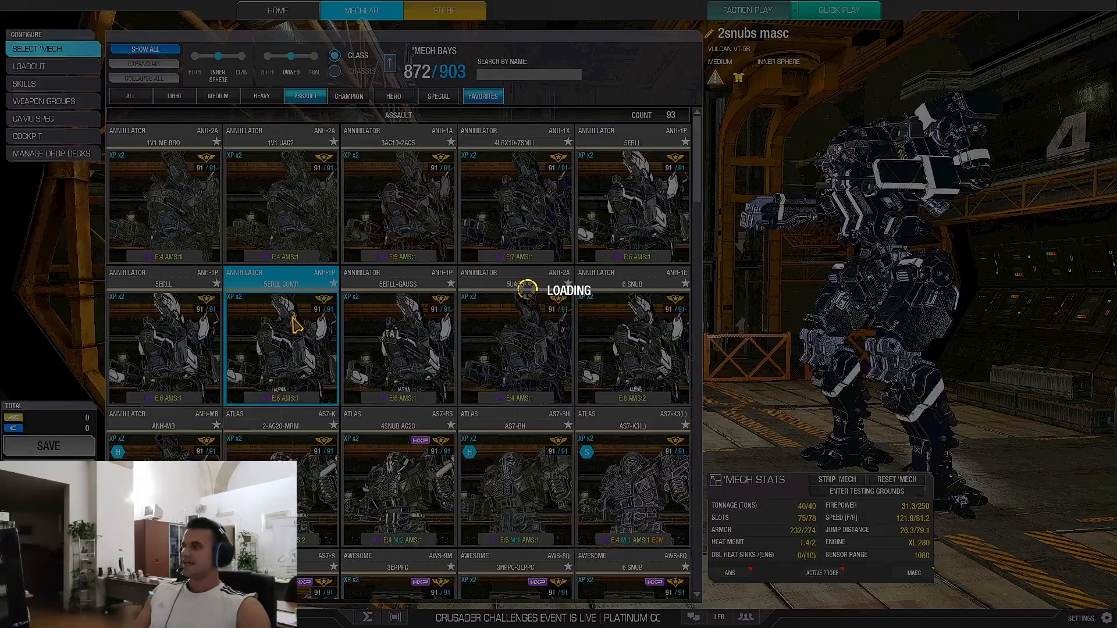
{"action": "left_click", "coordinate": [25, 83]}
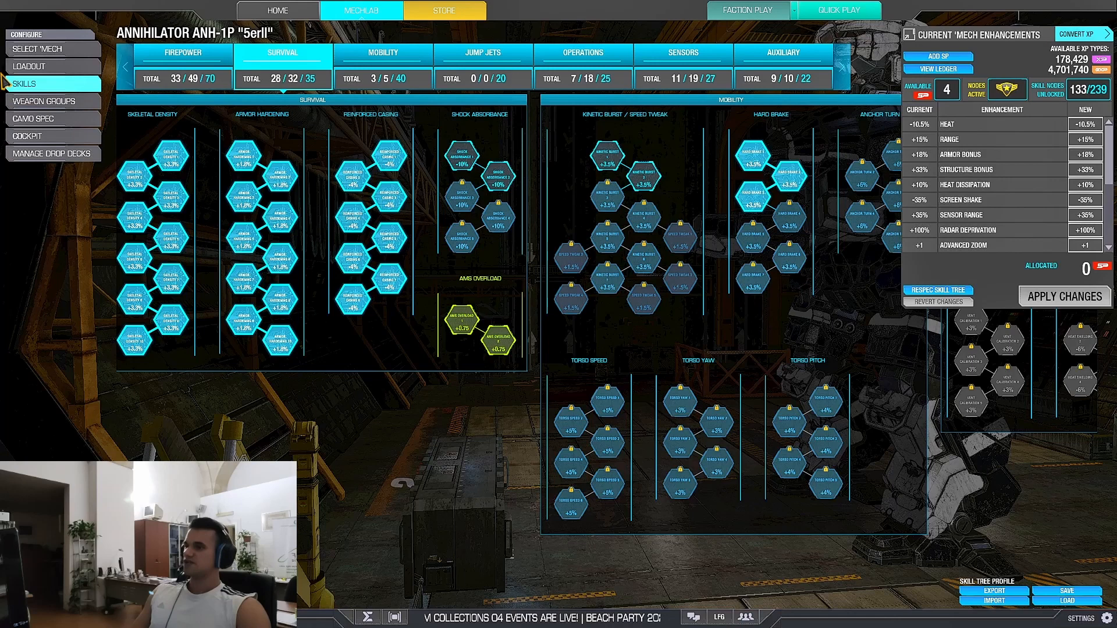
{"action": "left_click", "coordinate": [40, 48]}
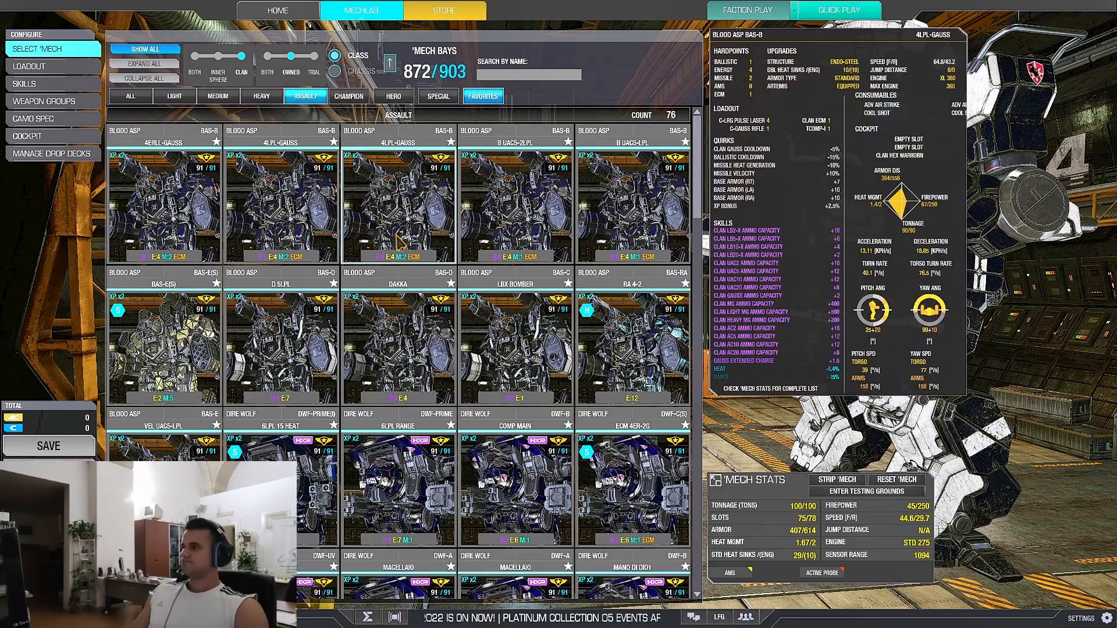
Select the Marauder IIC MAD-IIC-2 '3HLL-4med' and show its Survival skill tree
{"action": "left_click", "coordinate": [399, 353]}
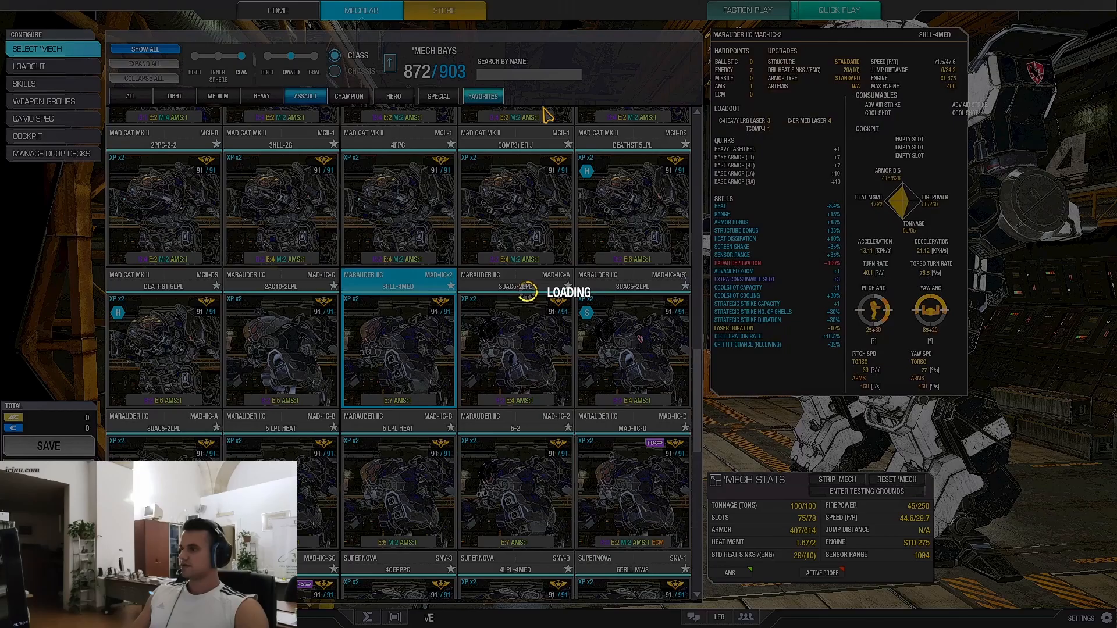
{"action": "left_click", "coordinate": [25, 83]}
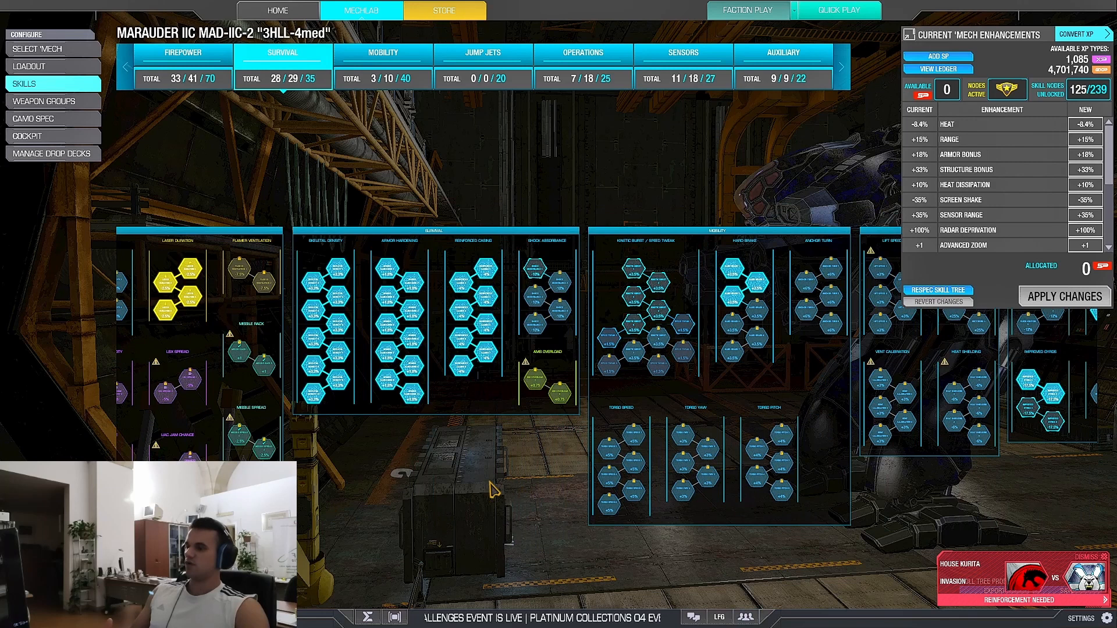
View the Marauder IIC's Operations tree, then its Mobility tree (3 of 40 unlocked)
{"action": "left_click", "coordinate": [582, 53]}
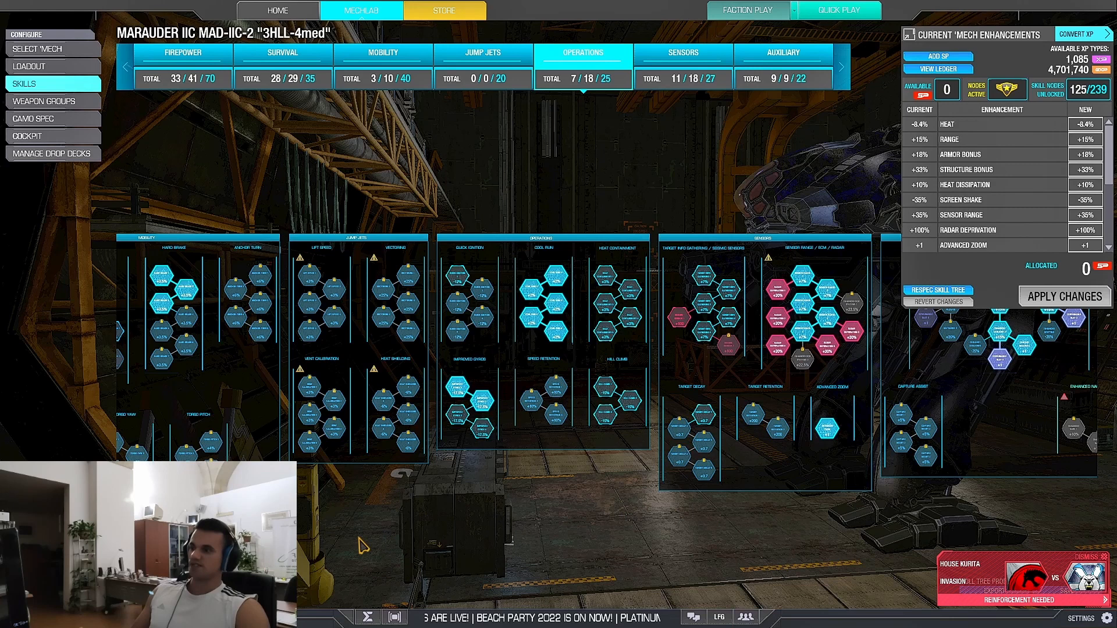
{"action": "left_click", "coordinate": [182, 52]}
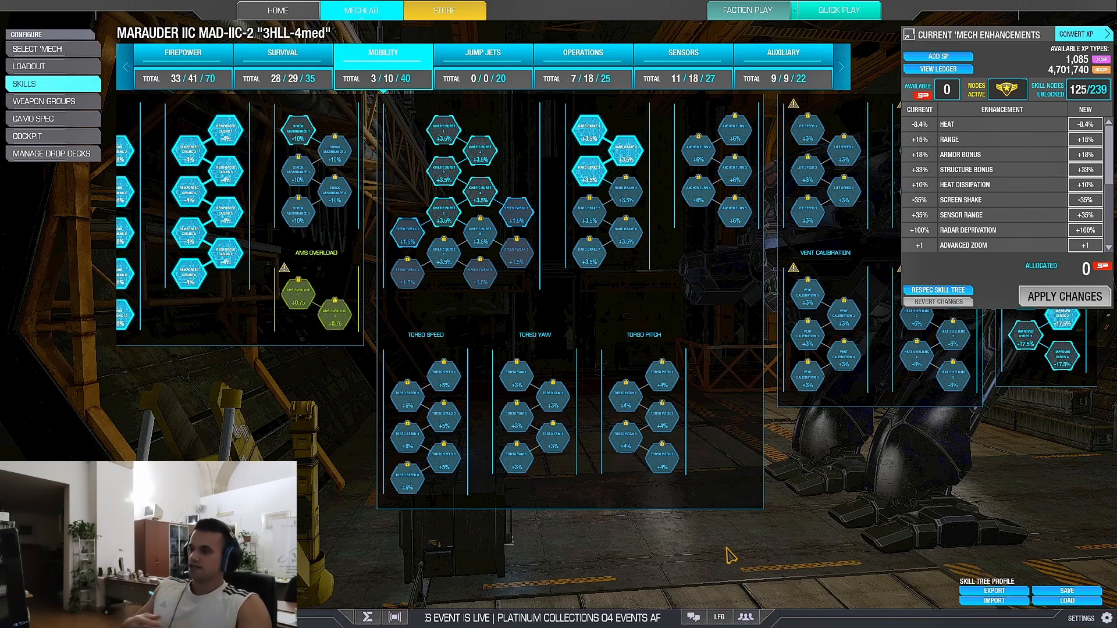
{"action": "mouse_move", "coordinate": [691, 545]}
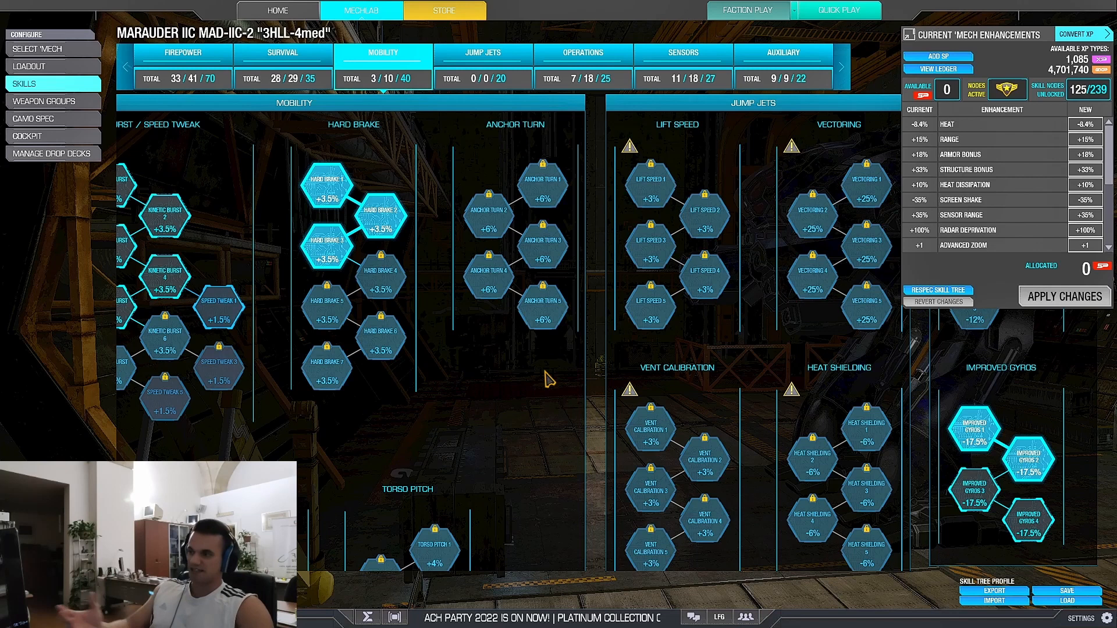
{"action": "mouse_move", "coordinate": [540, 343]}
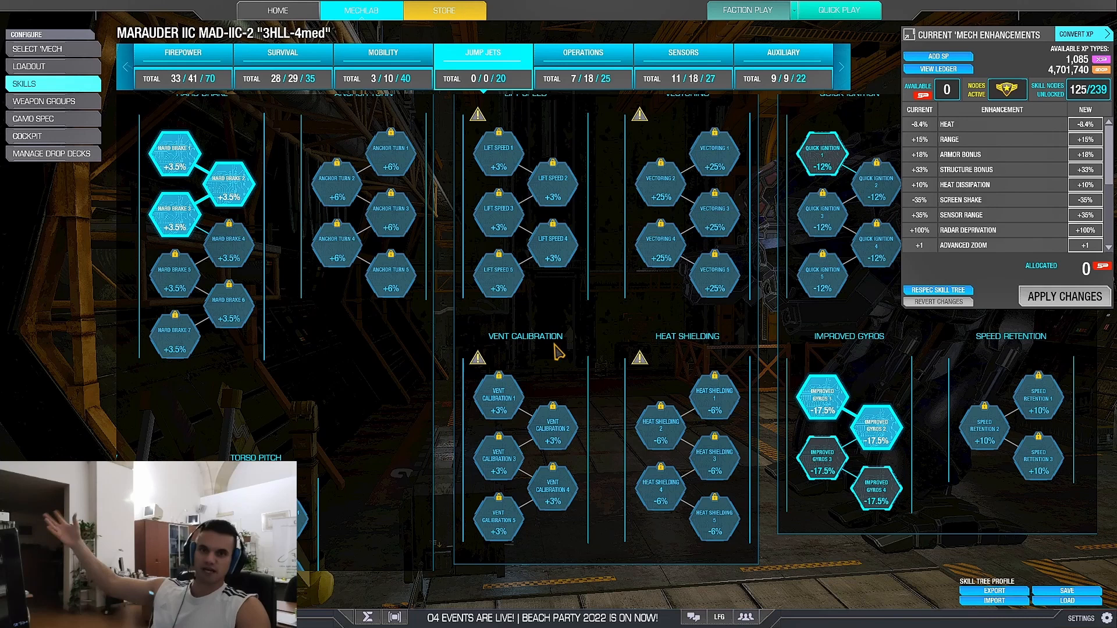
Scroll right from Jump Jets to reveal Operations with Cool Run, Improved Gyros, Hill Climb
{"action": "scroll", "scroll_direction": "right", "scroll_amount": 3}
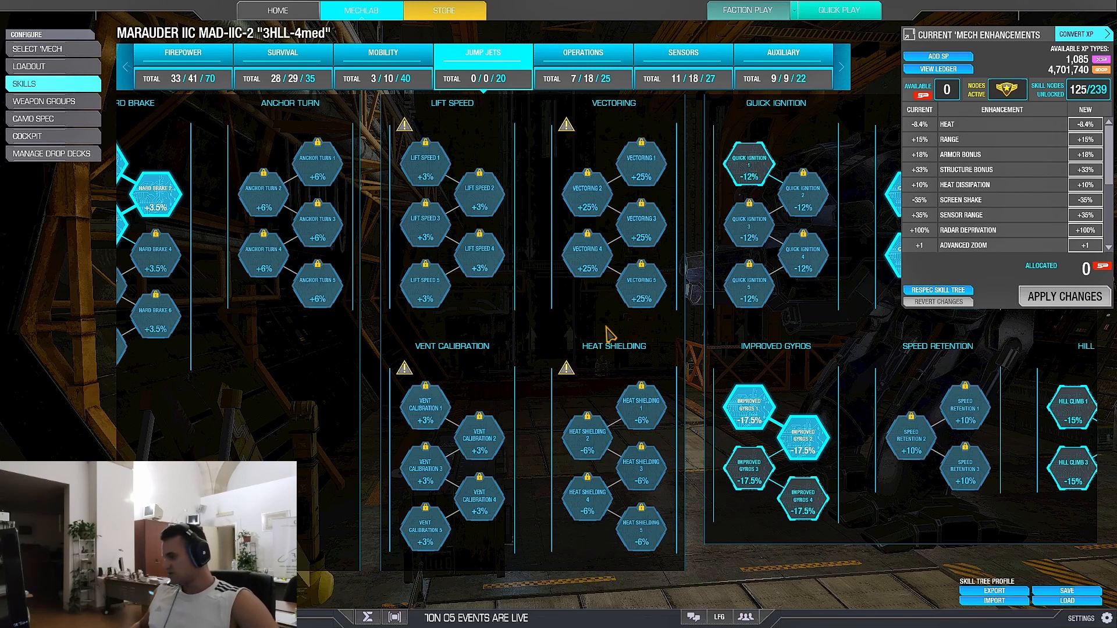
{"action": "scroll", "scroll_direction": "right", "scroll_amount": 3}
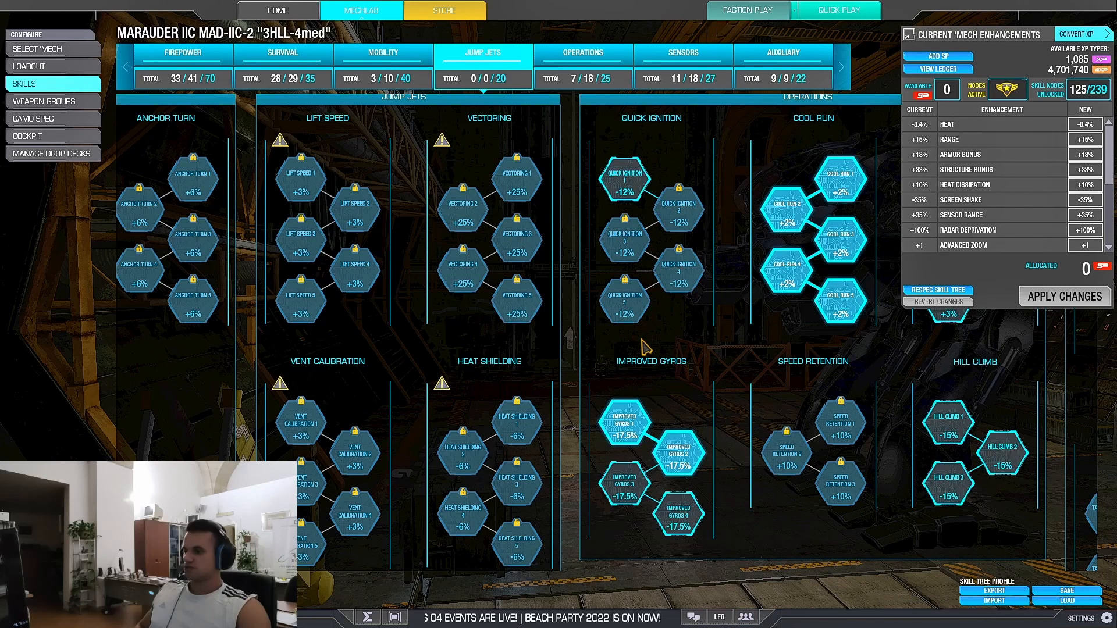
Scroll down to show Operations (7 of 18 nodes) beside the Sensors tree
{"action": "scroll", "scroll_direction": "down", "scroll_amount": 3}
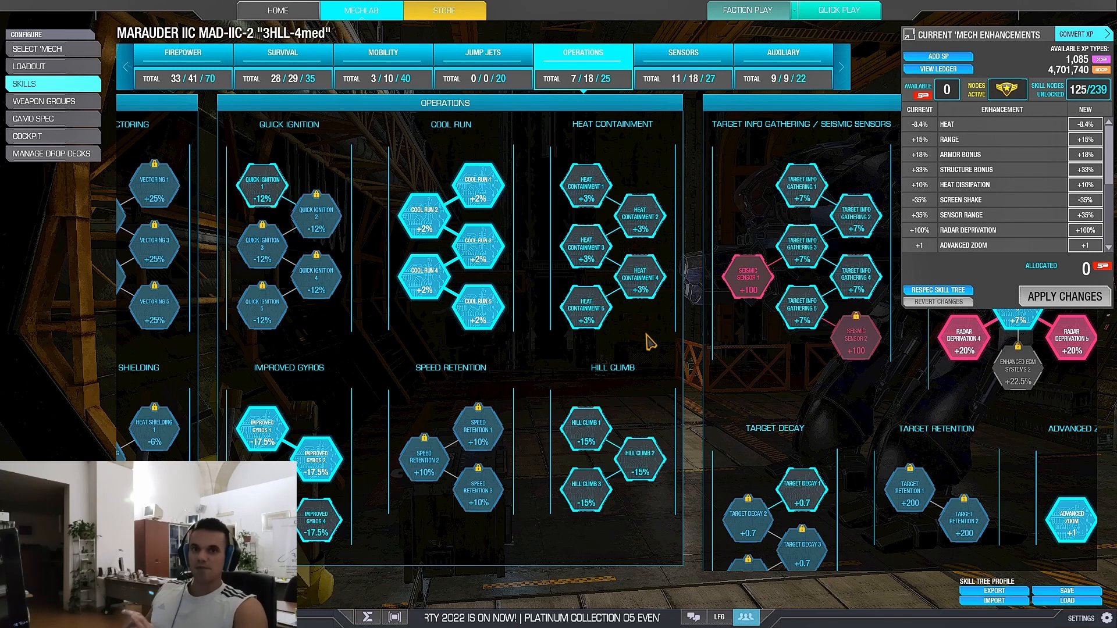
{"action": "mouse_move", "coordinate": [588, 310]}
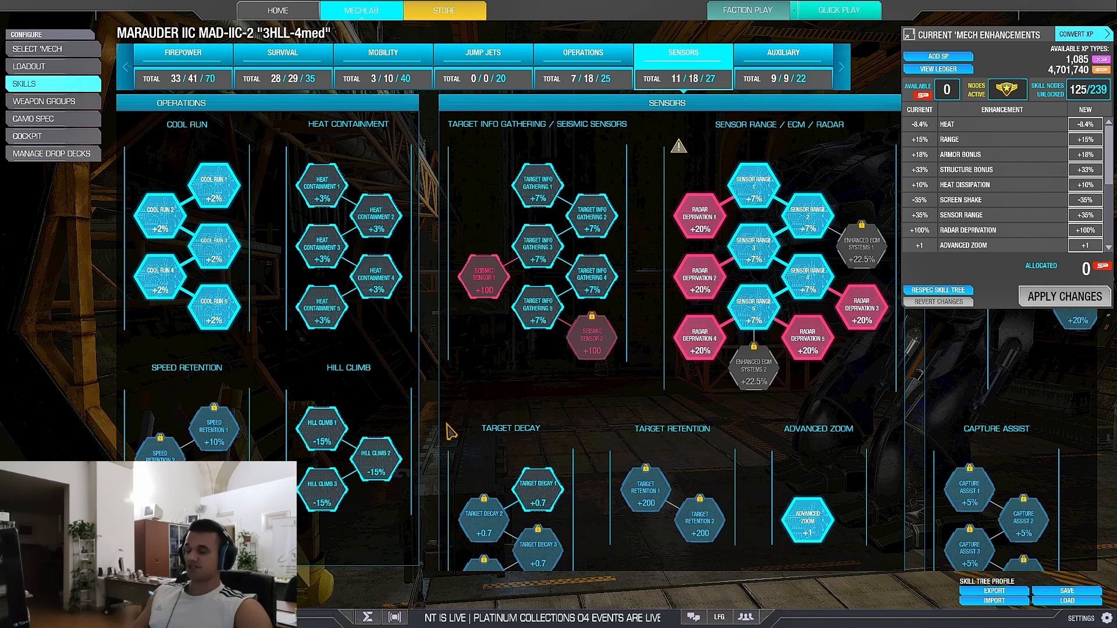
{"action": "mouse_move", "coordinate": [559, 383]}
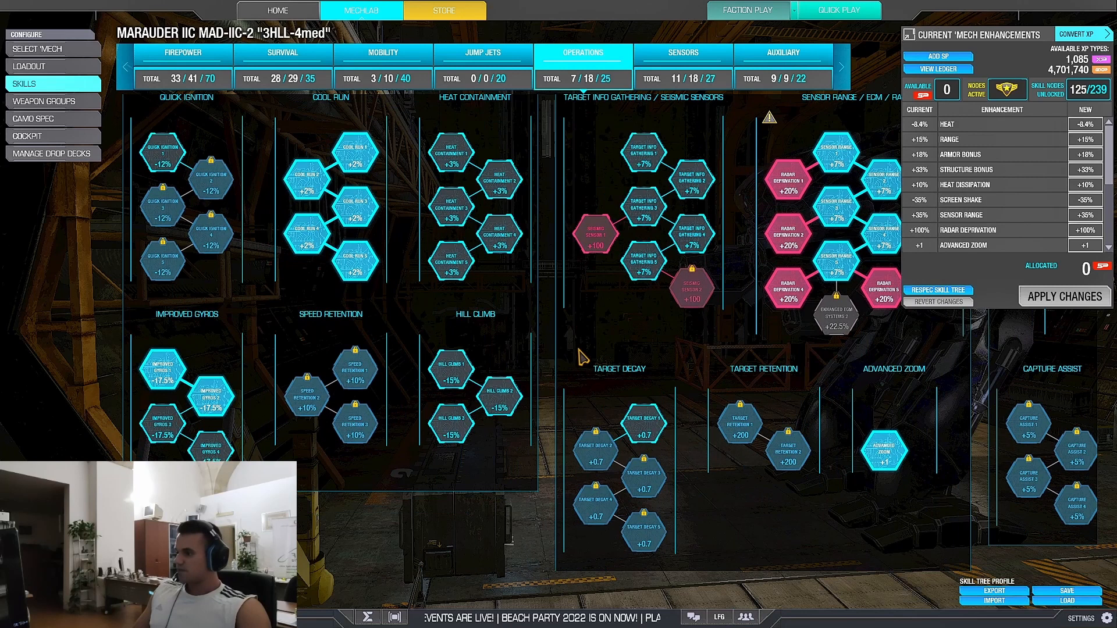
{"action": "scroll", "scroll_direction": "down", "scroll_amount": 3}
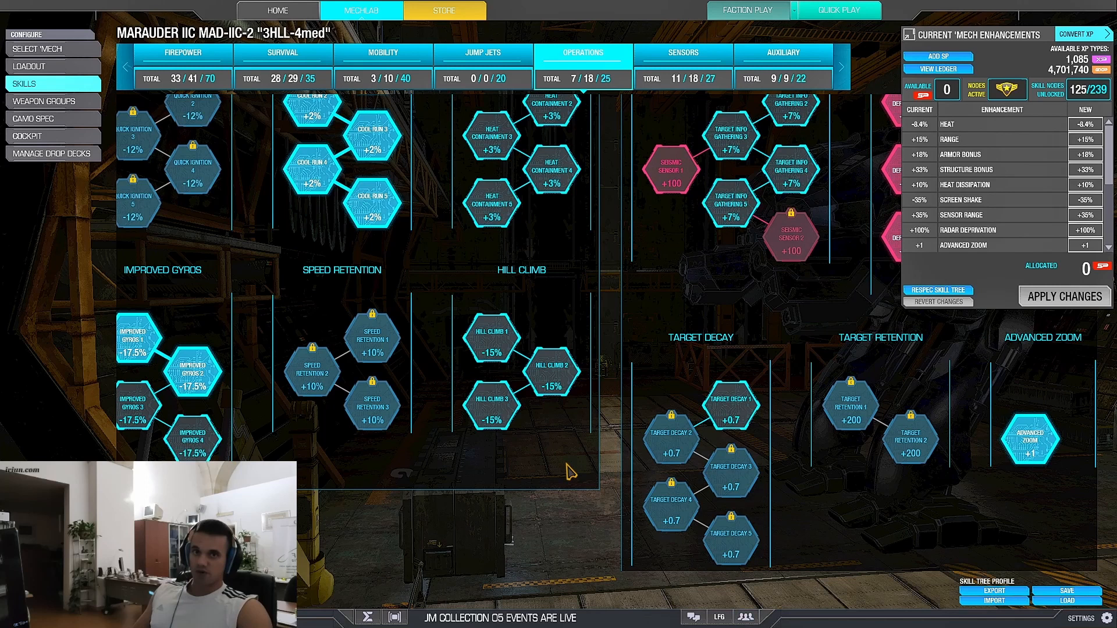
{"action": "mouse_move", "coordinate": [489, 338]}
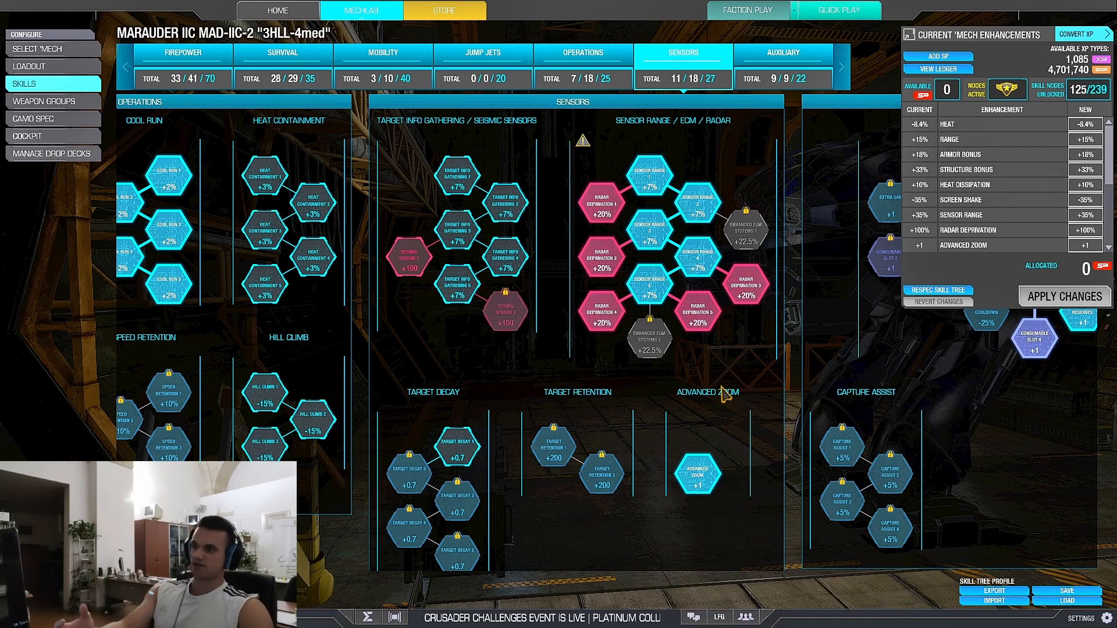
{"action": "mouse_move", "coordinate": [449, 385]}
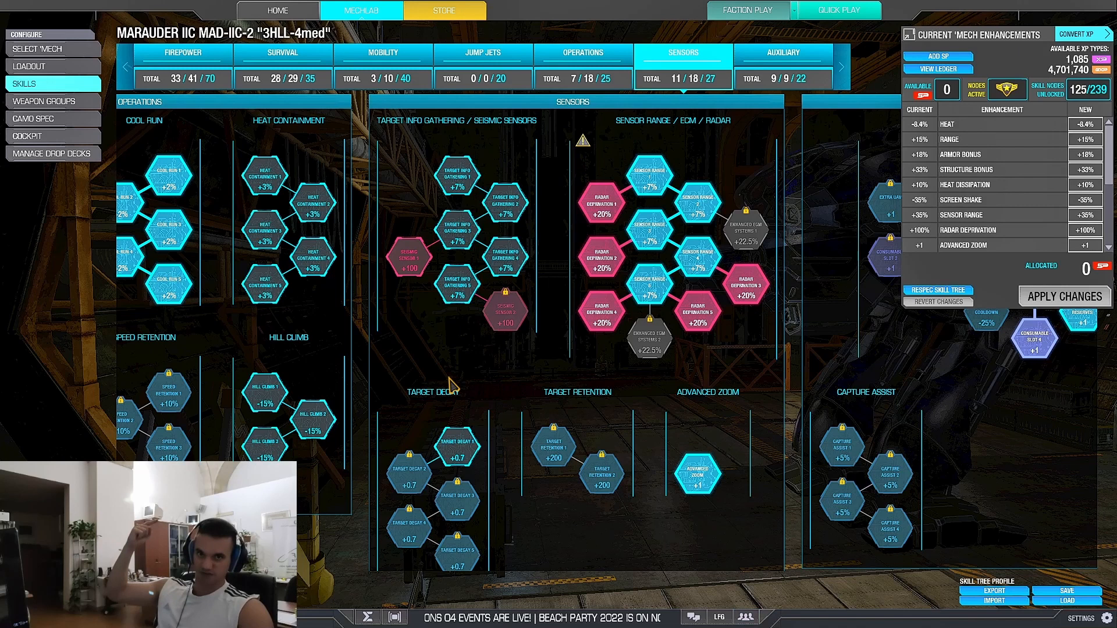
{"action": "mouse_move", "coordinate": [390, 257]}
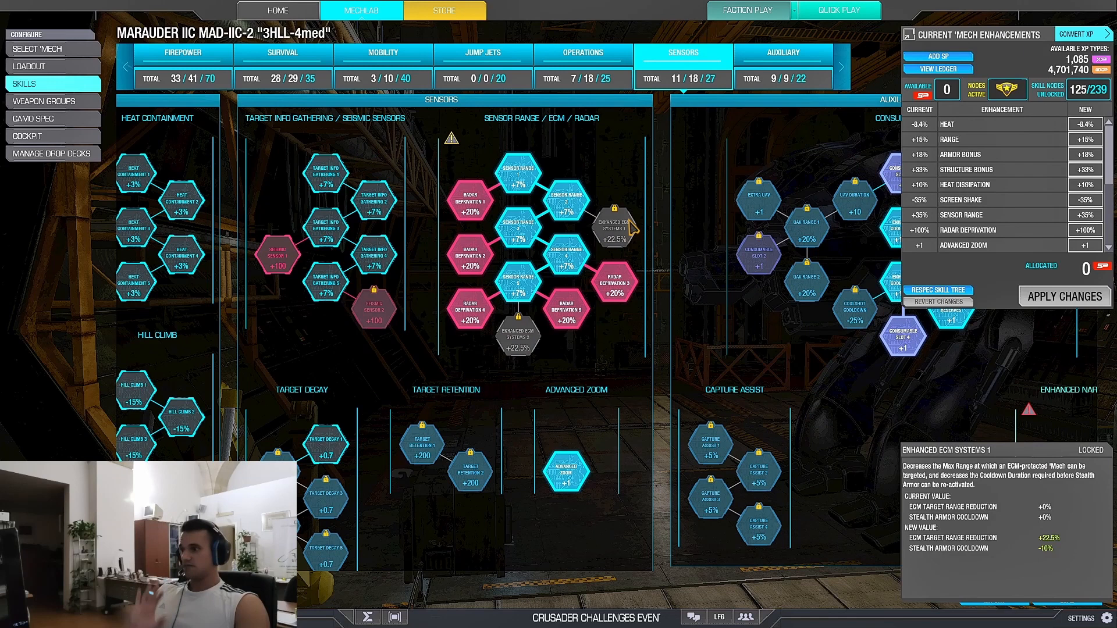
Preview switching off the four Radar Deprivation nodes in the Sensors tree
{"action": "left_click", "coordinate": [469, 198]}
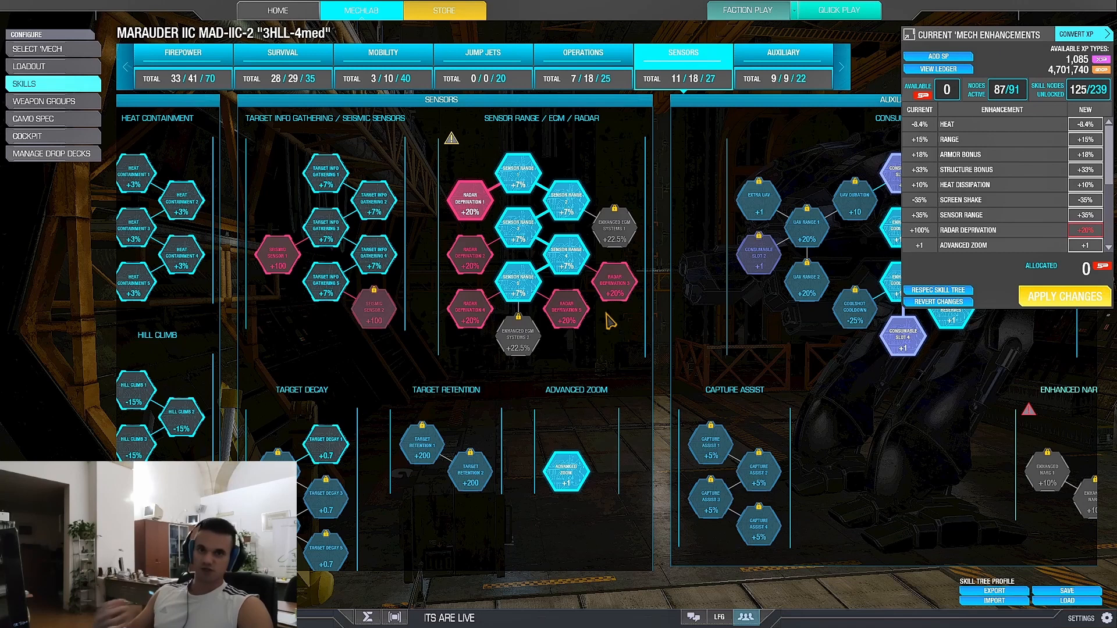
{"action": "mouse_move", "coordinate": [615, 285]}
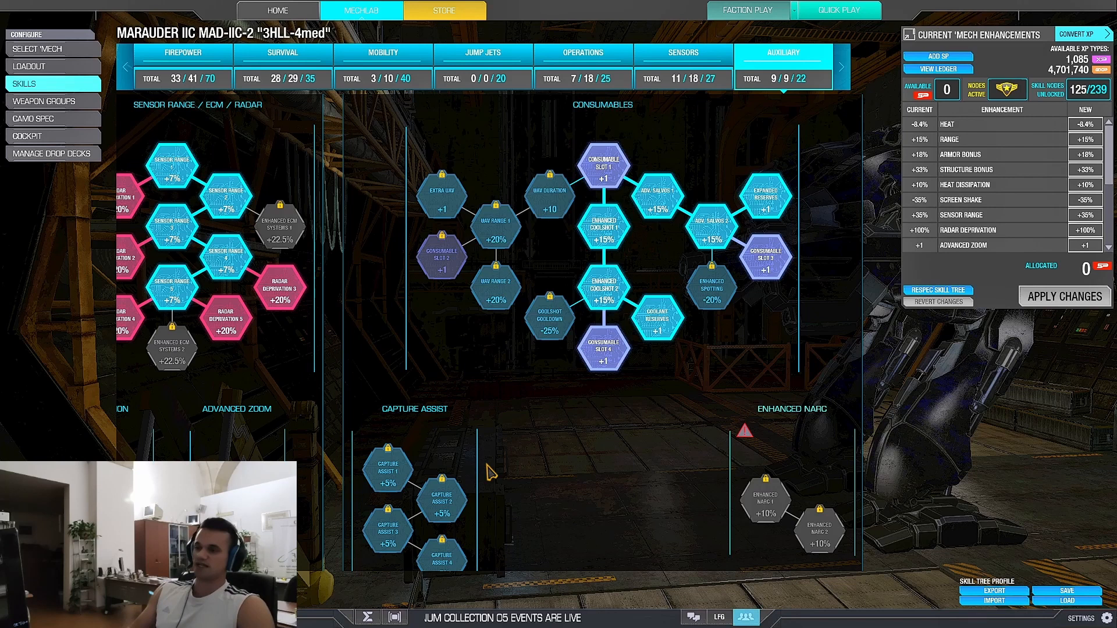
Center on the Auxiliary tree, then zoom out to all seven skill trees
{"action": "left_click", "coordinate": [549, 198]}
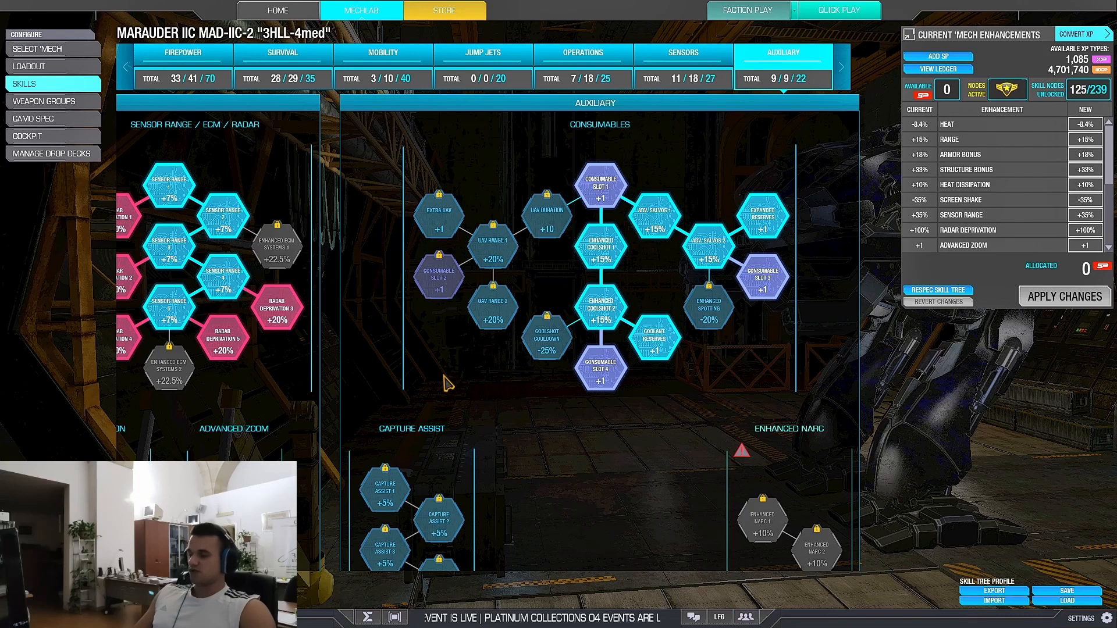
{"action": "left_click", "coordinate": [582, 52]}
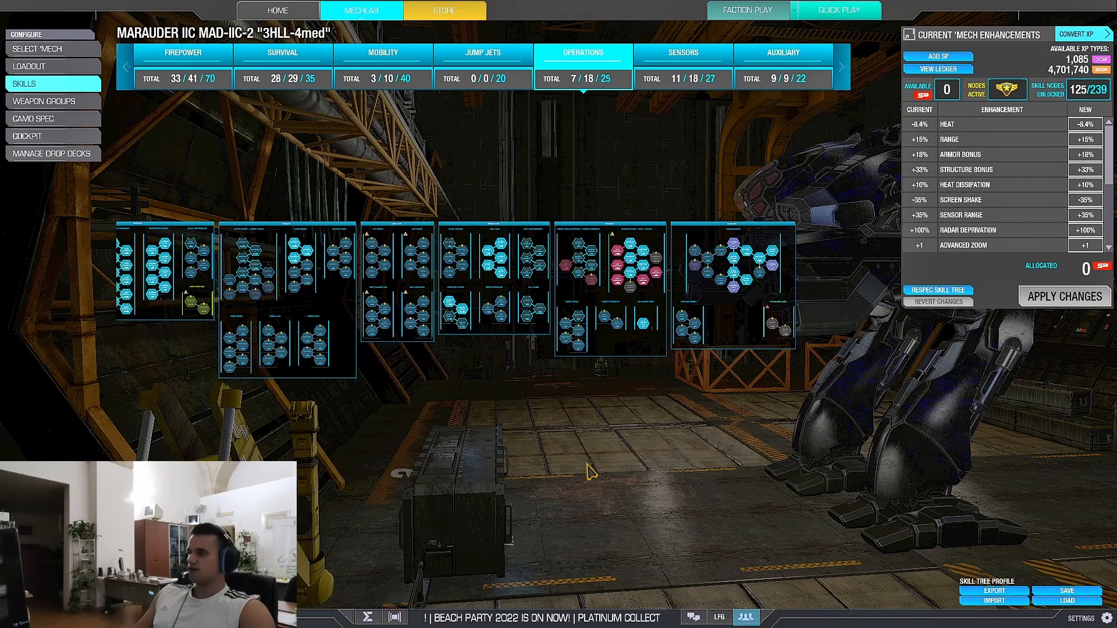
Zoom into the Survival tree to view Shock Absorbance and AMS Overload 1
{"action": "left_click", "coordinate": [781, 53]}
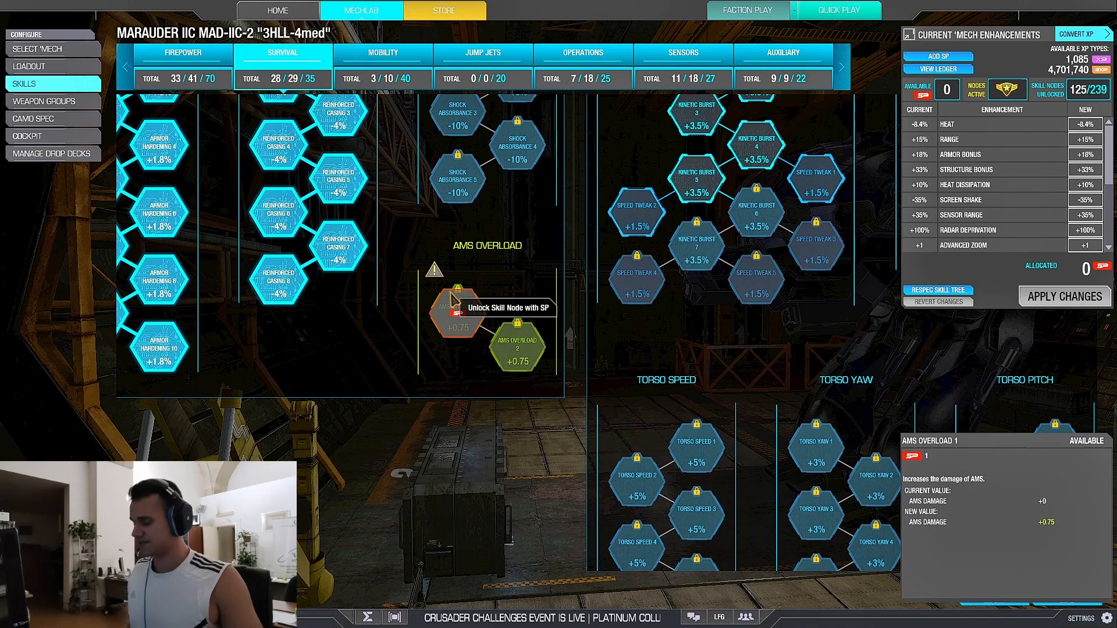
{"action": "left_click", "coordinate": [458, 308]}
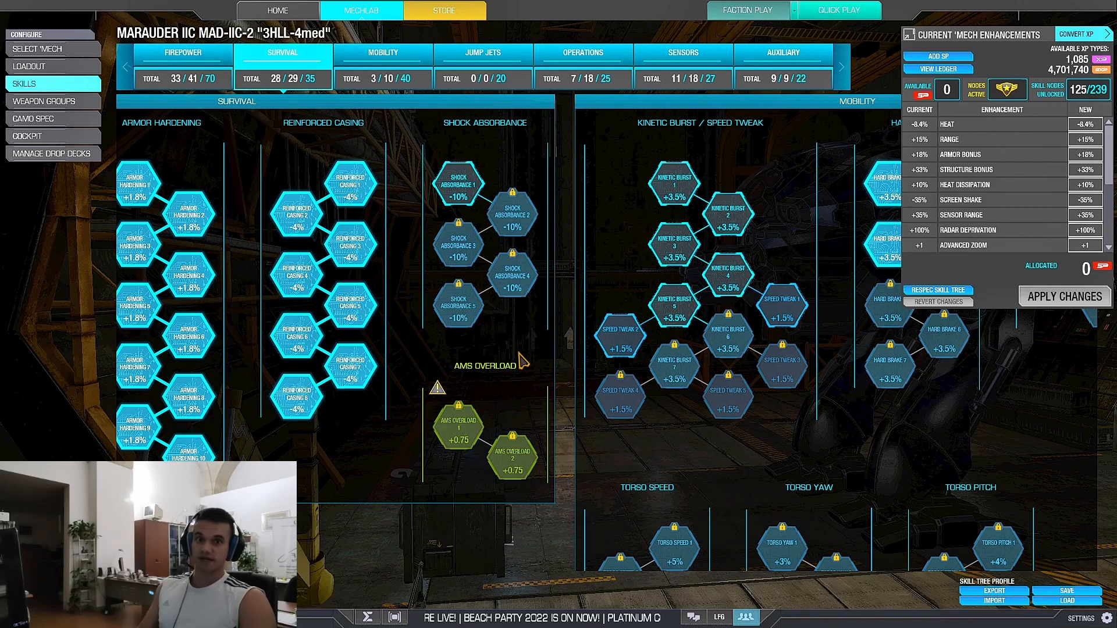
{"action": "mouse_move", "coordinate": [523, 371]}
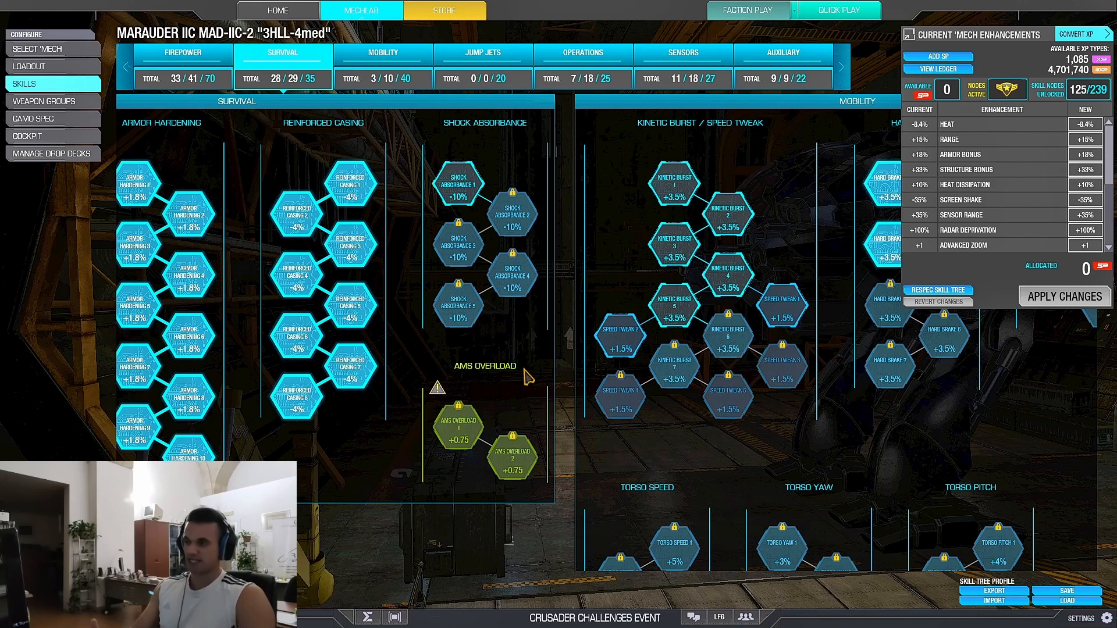
{"action": "mouse_move", "coordinate": [507, 333]}
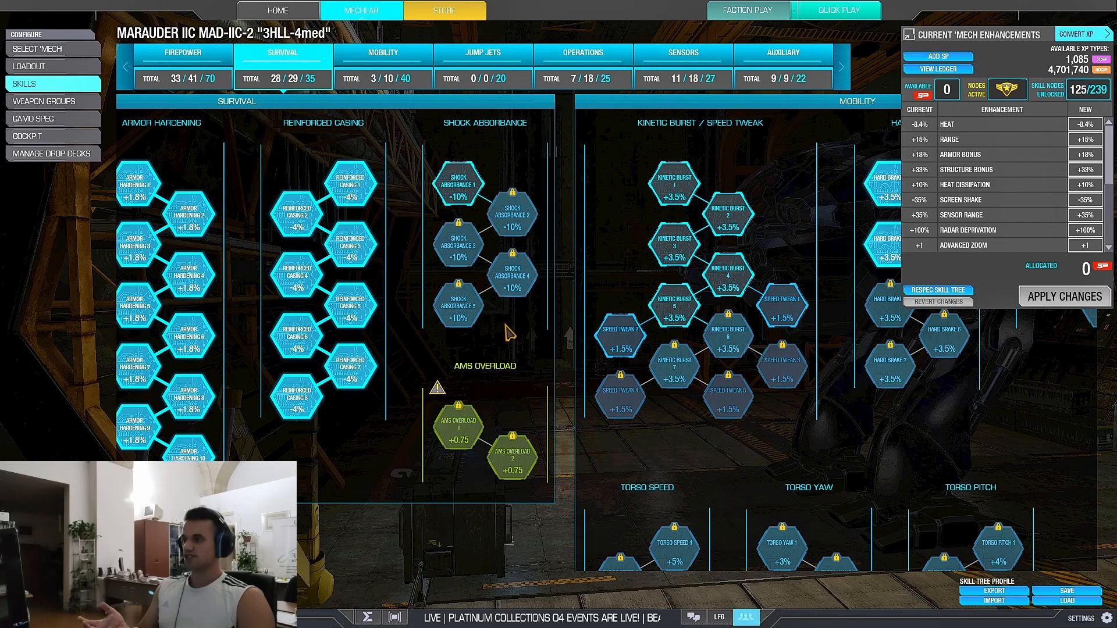
Move through Firepower and Sensors, ending on a Firepower overview beside Survival
{"action": "left_click", "coordinate": [181, 52]}
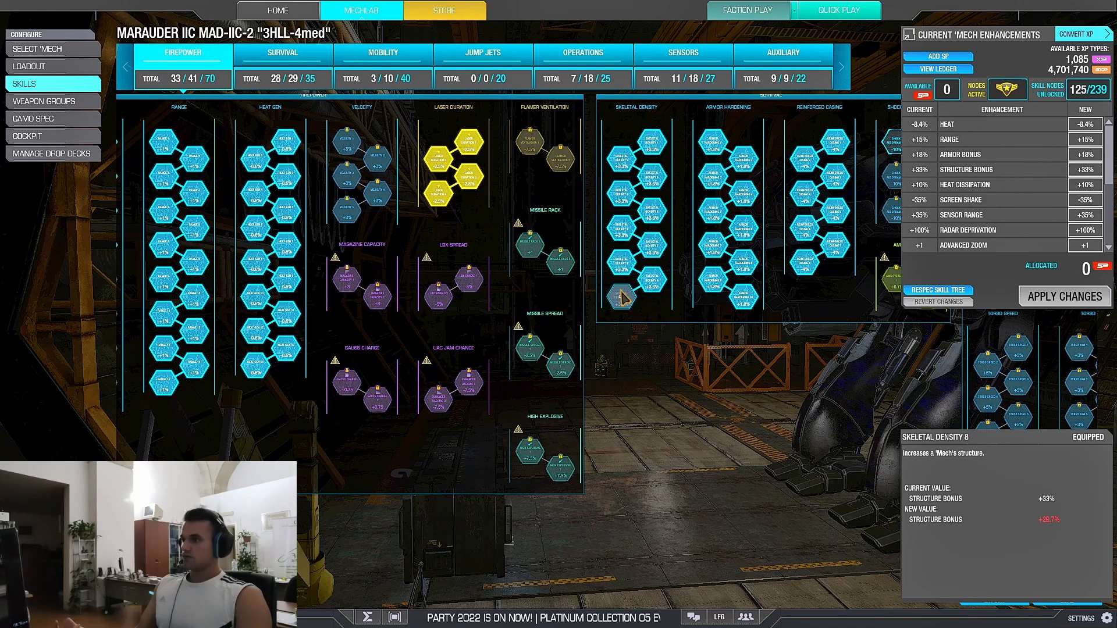
{"action": "left_click", "coordinate": [682, 52]}
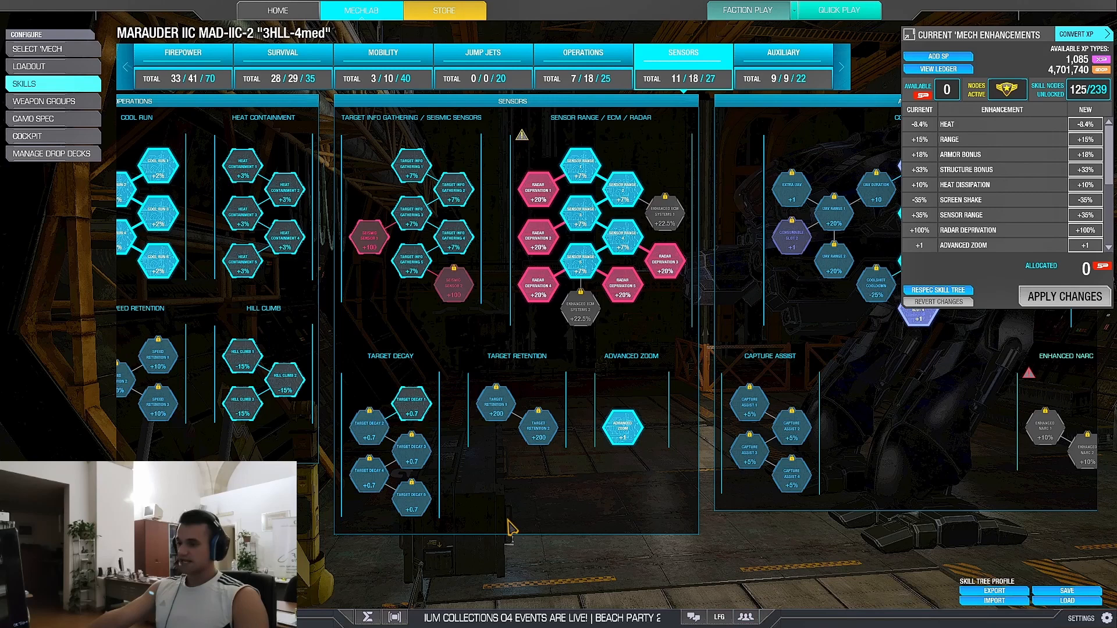
{"action": "left_click", "coordinate": [181, 51]}
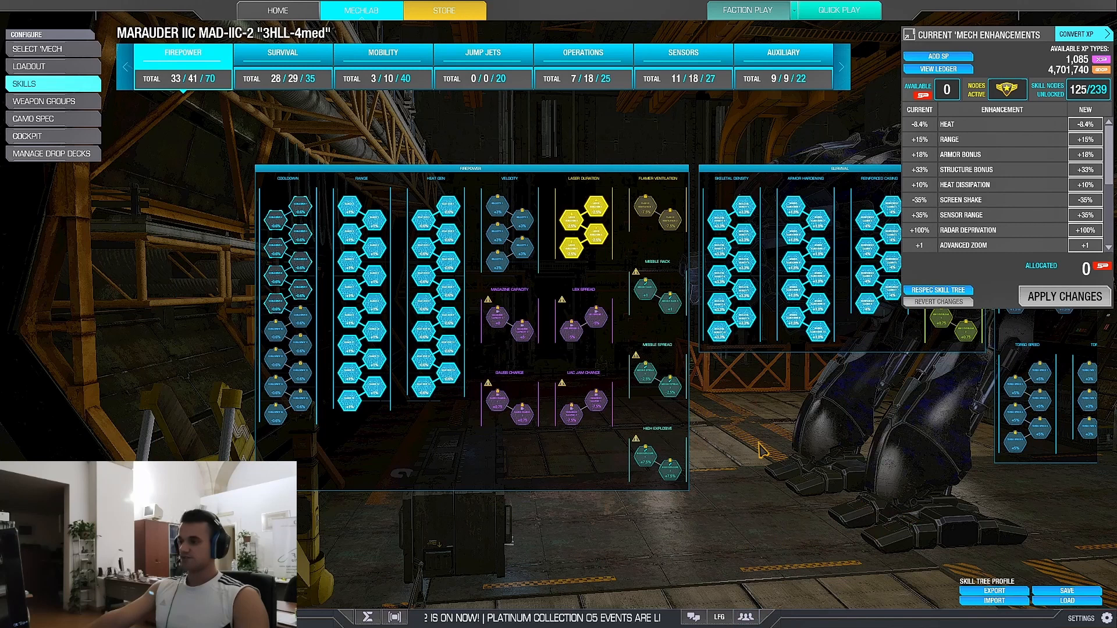